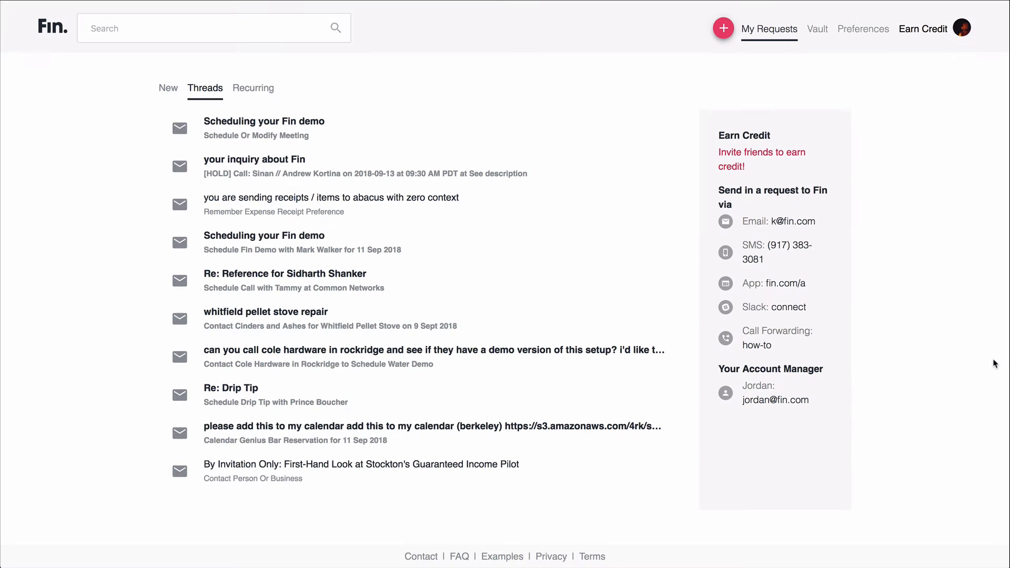
mouse_move(994, 259)
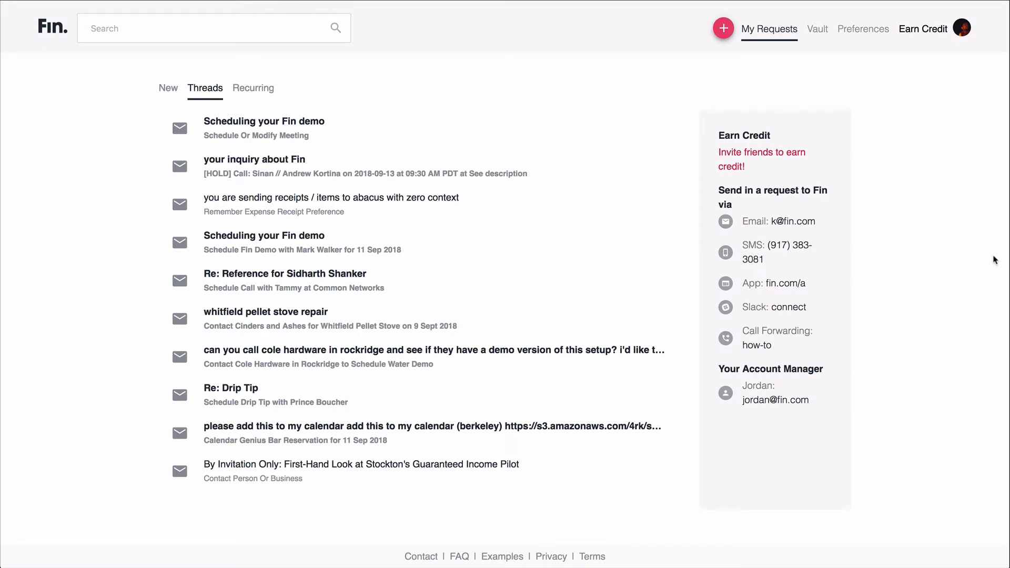
mouse_move(588, 148)
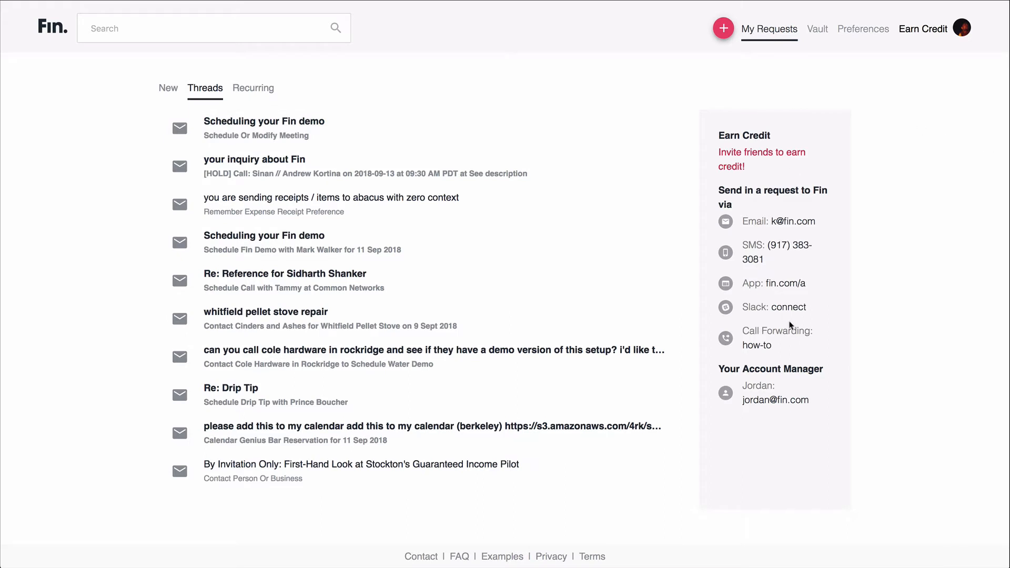
mouse_move(907, 217)
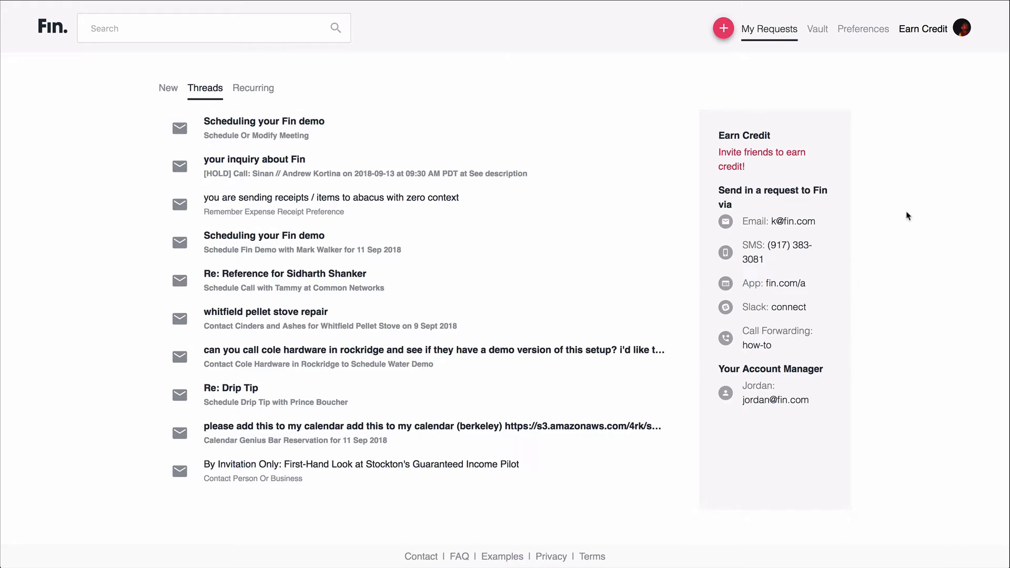
mouse_move(873, 279)
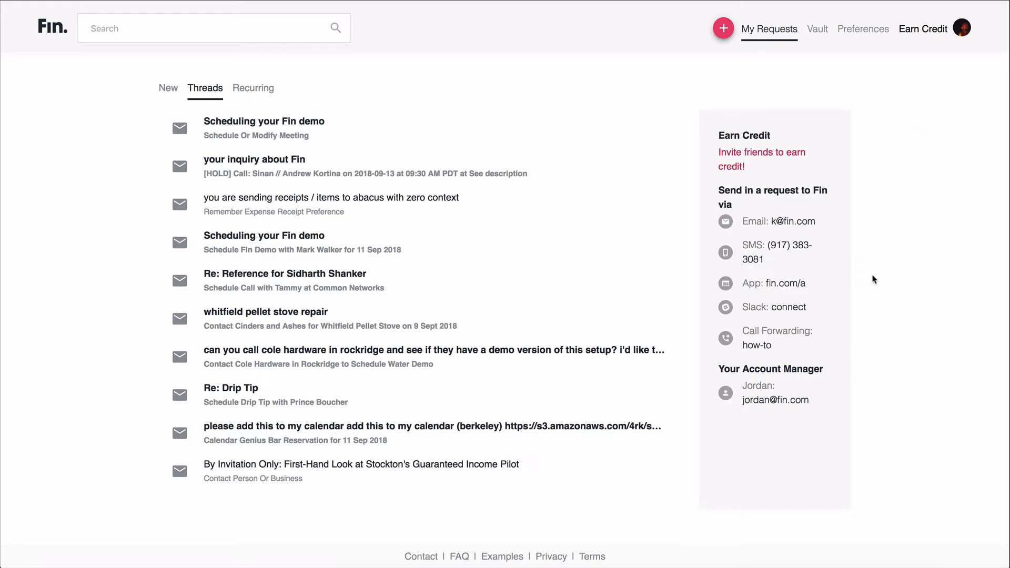
mouse_move(820, 312)
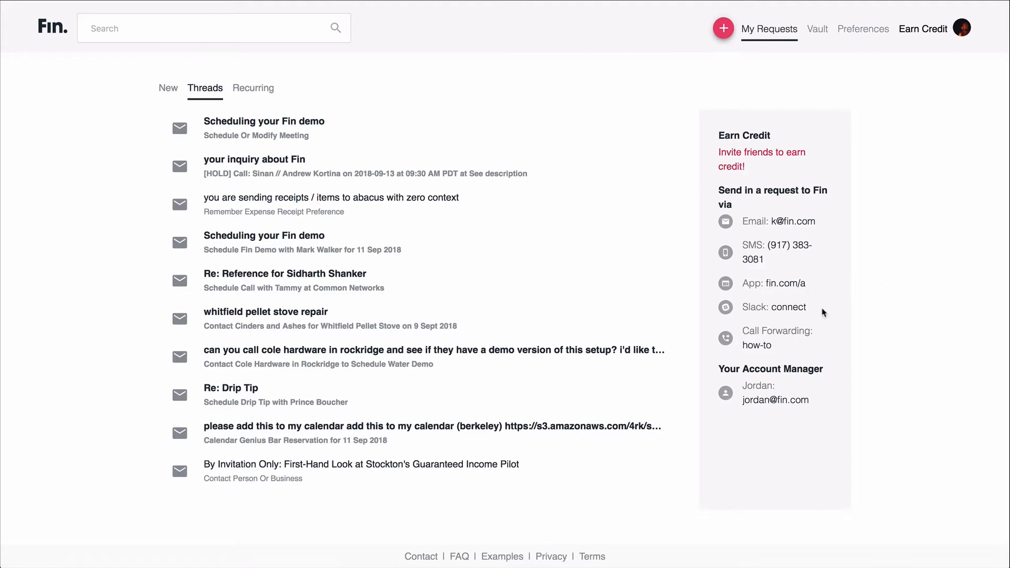
mouse_move(881, 332)
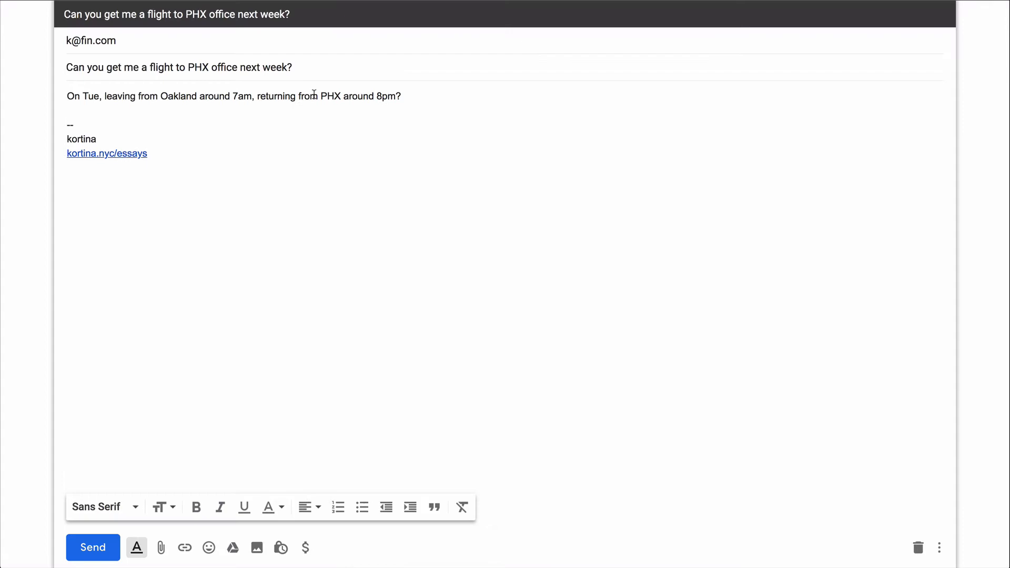
mouse_move(431, 97)
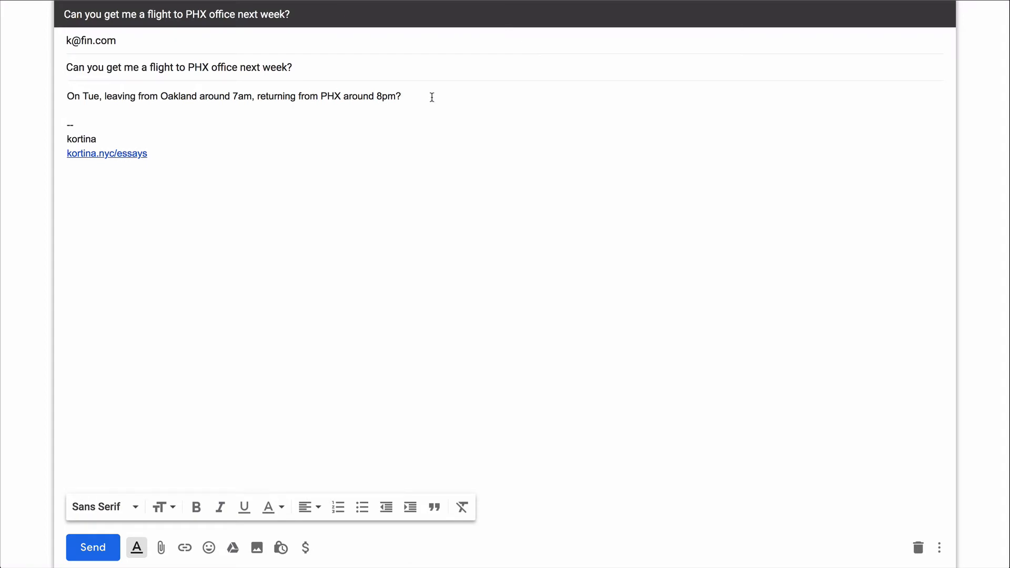
mouse_move(347, 102)
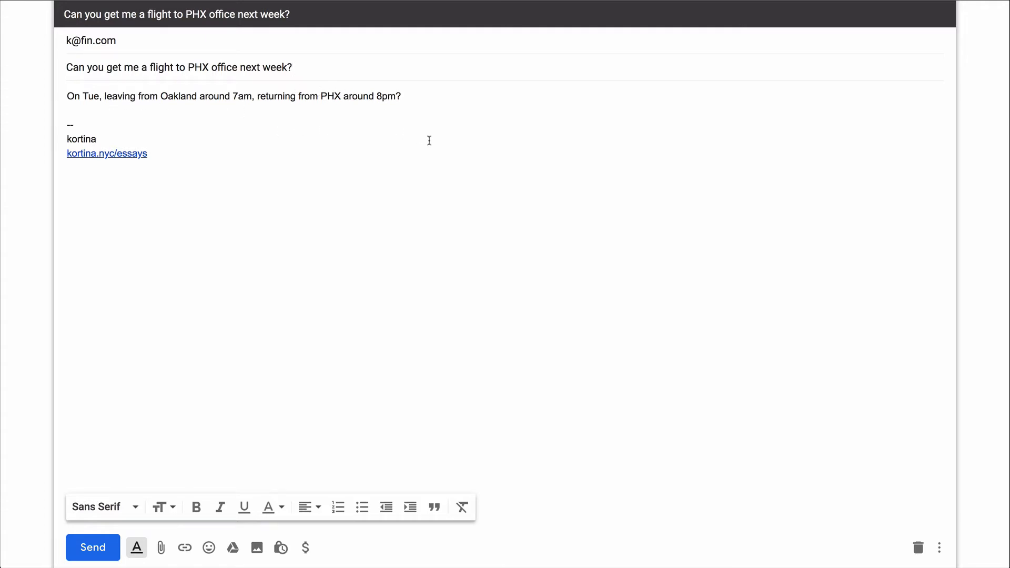
- Show the CALL calendar preferences with the GUEST/NUMBER description template and 25-minute meeting length
left_click(75, 124)
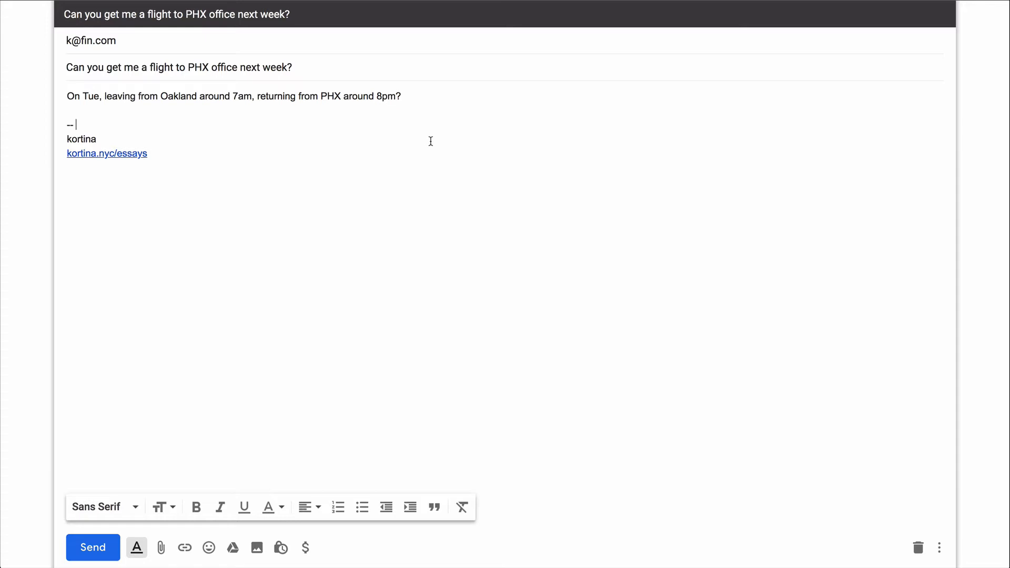
mouse_move(438, 140)
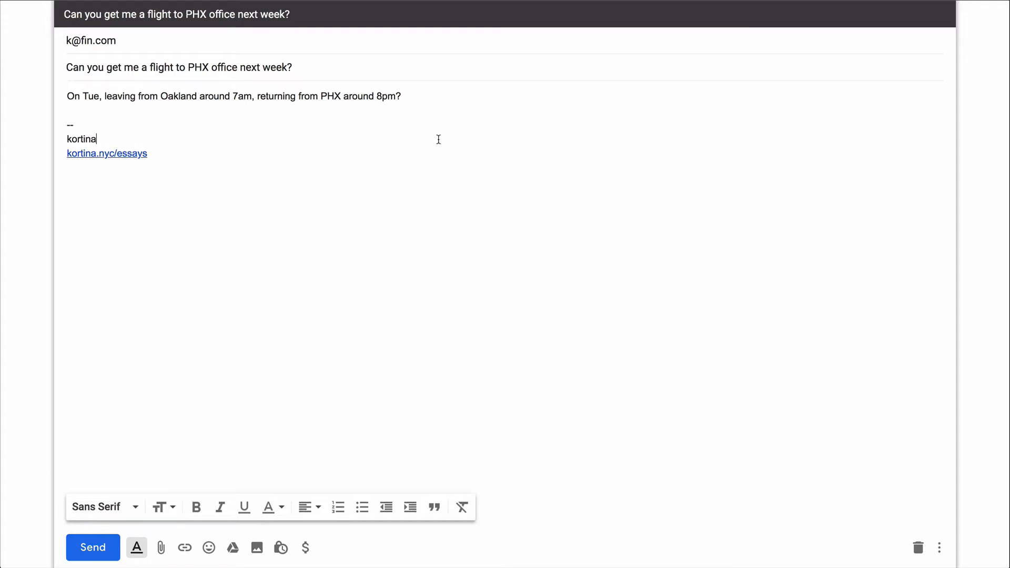
left_click(93, 547)
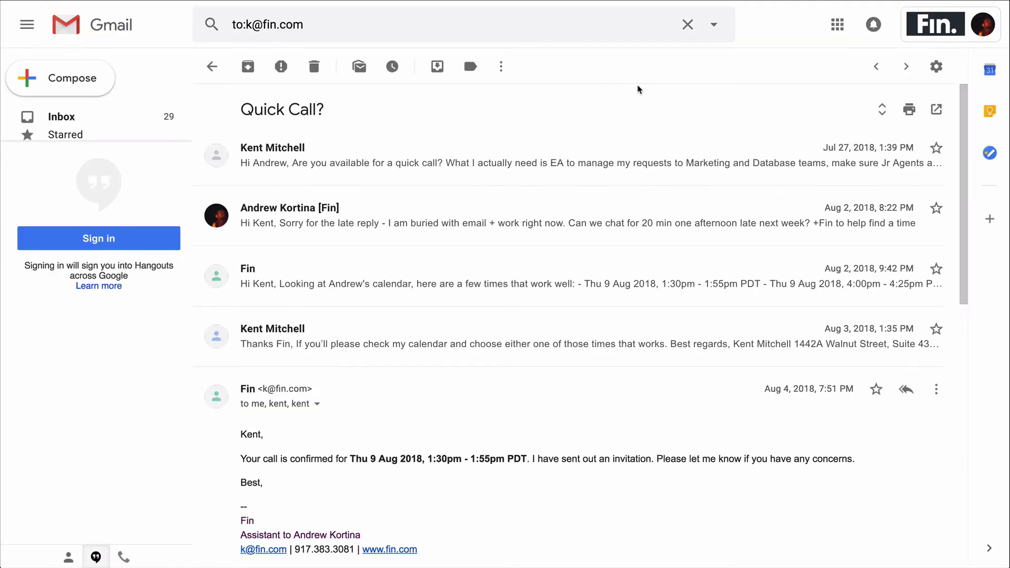
mouse_move(786, 52)
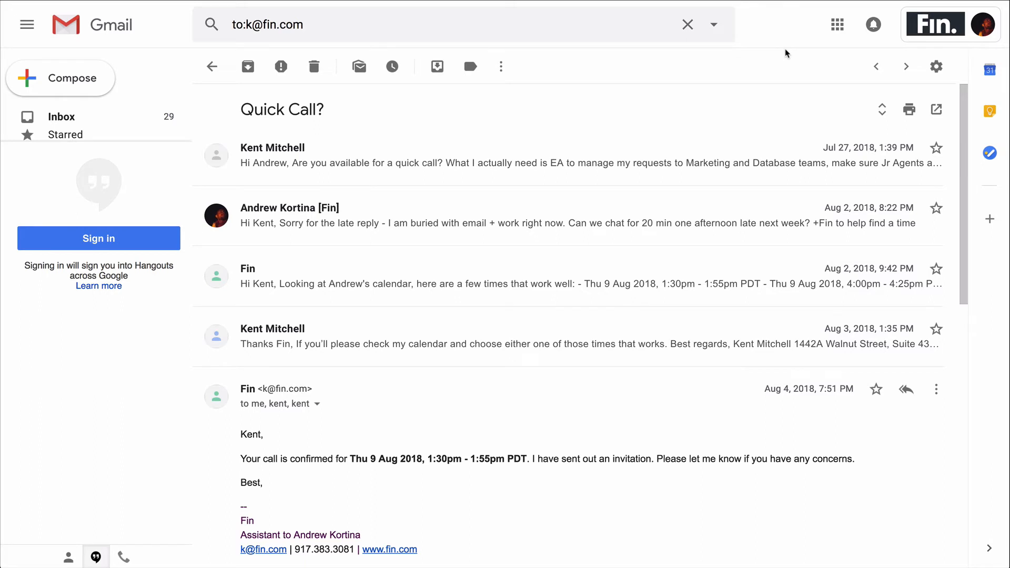
mouse_move(289, 72)
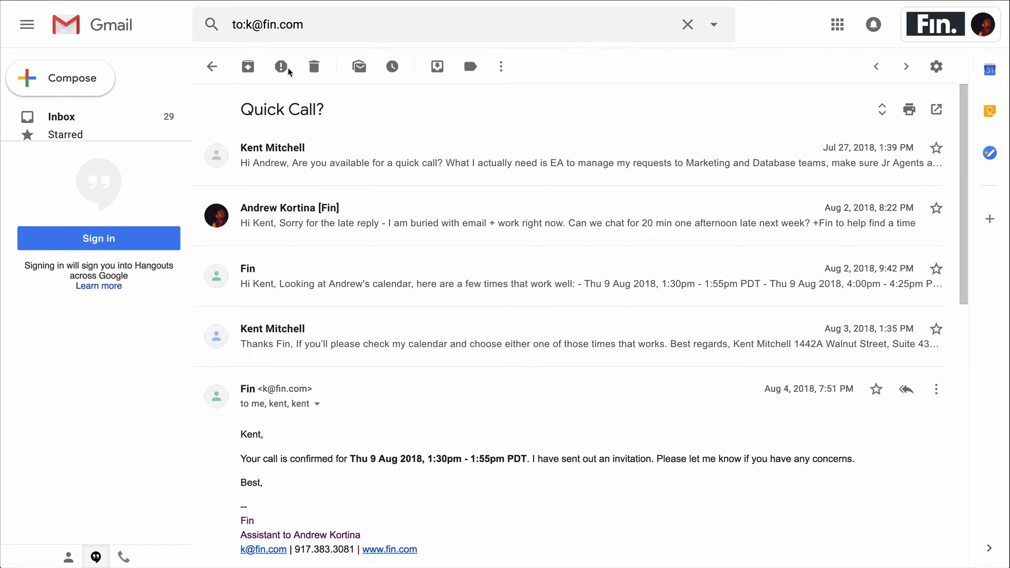
mouse_move(416, 129)
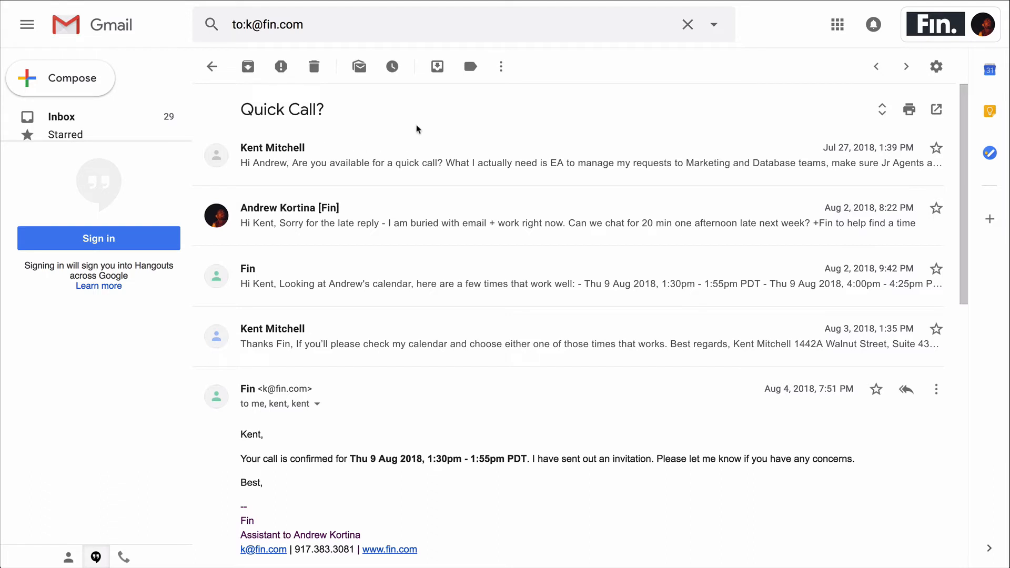
mouse_move(444, 226)
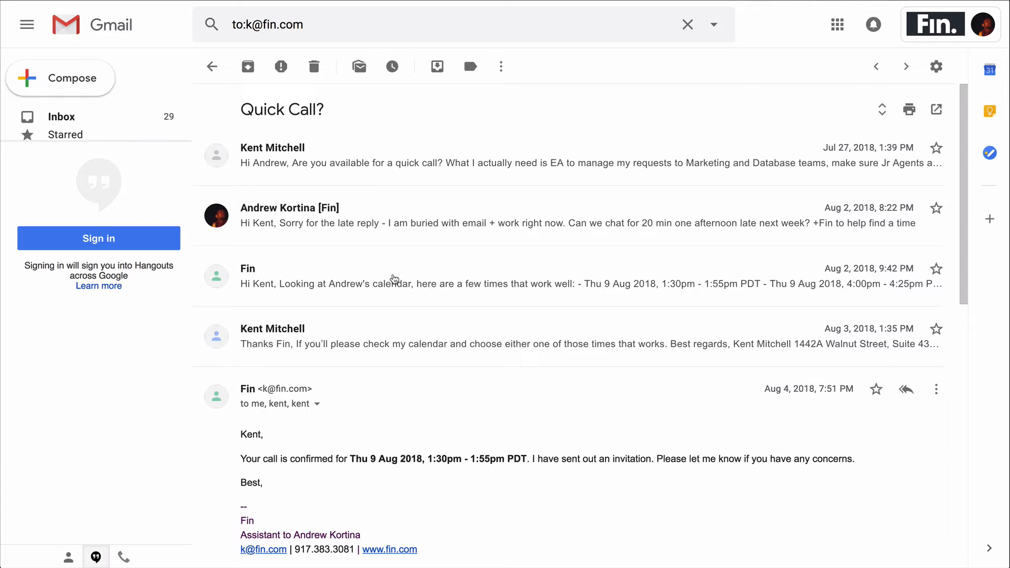
mouse_move(316, 283)
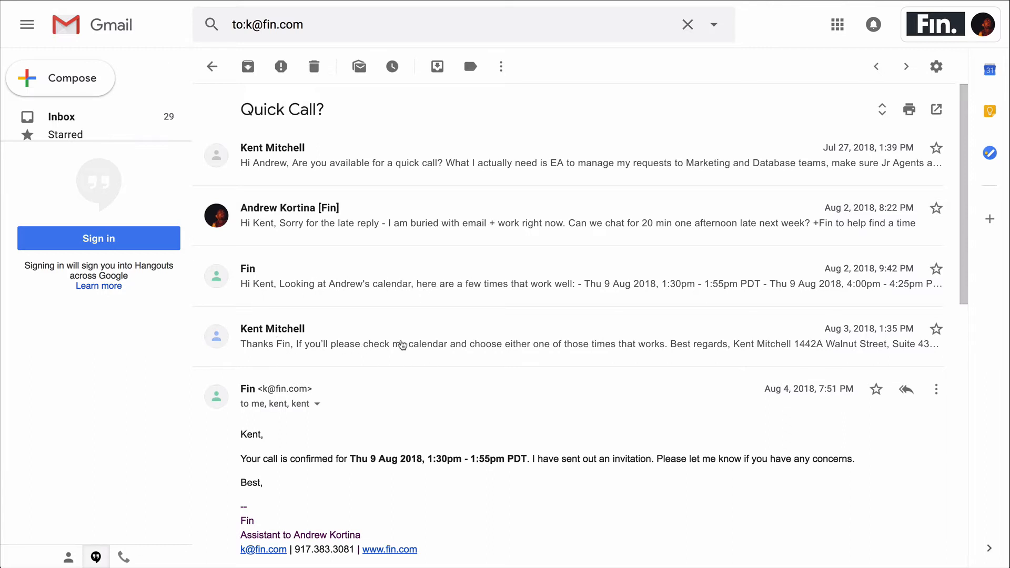
mouse_move(411, 403)
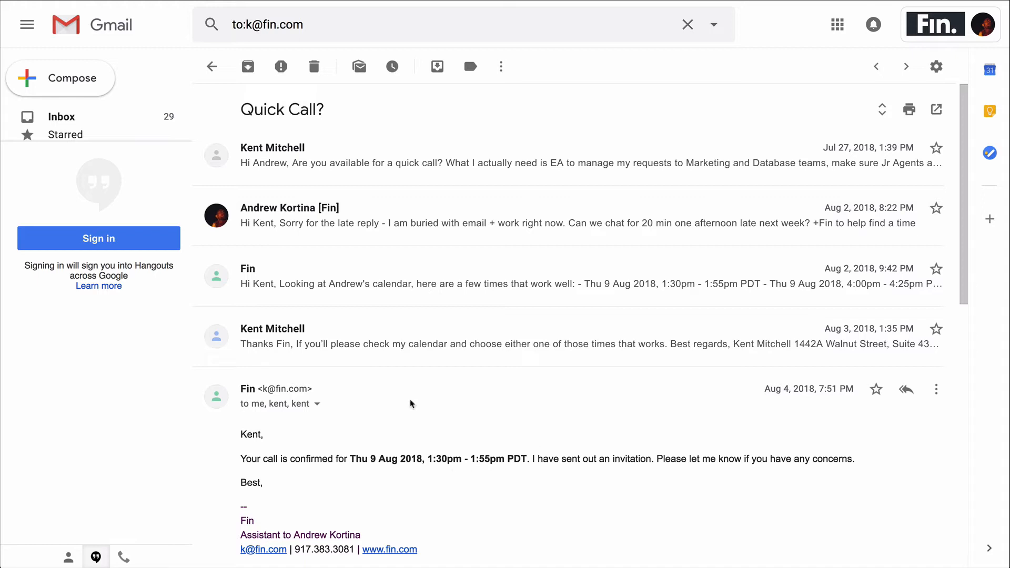
mouse_move(618, 459)
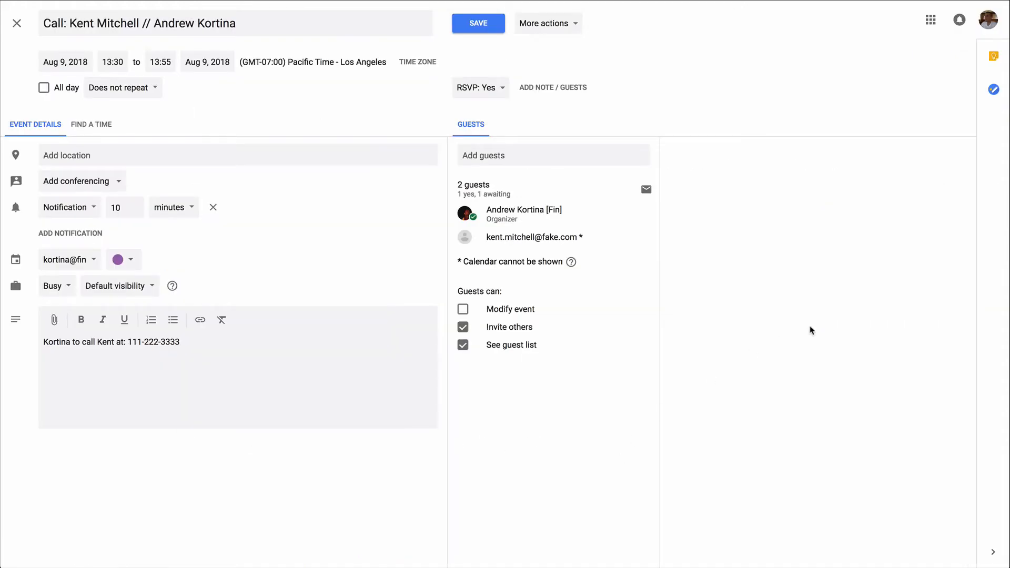
mouse_move(832, 302)
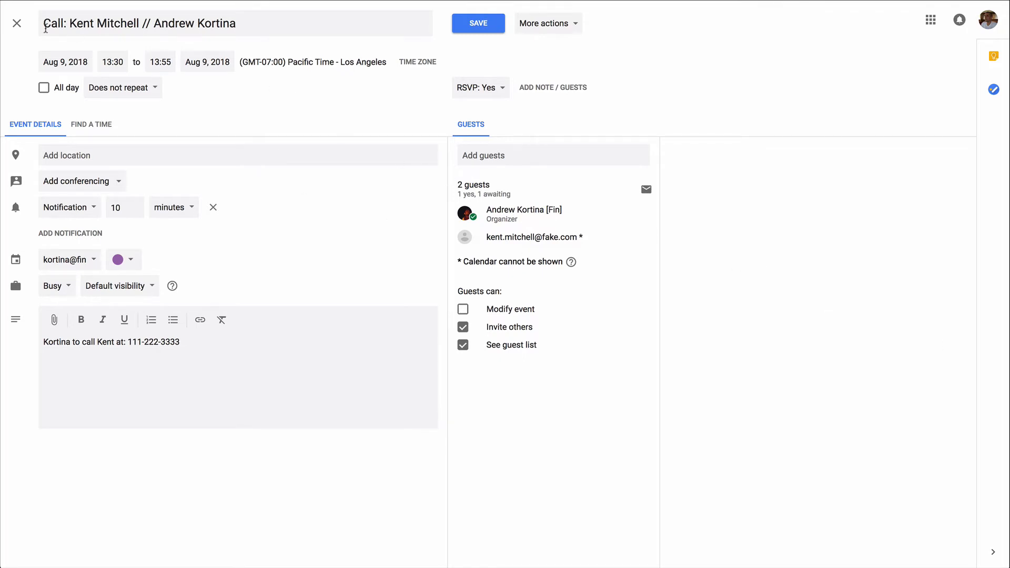
mouse_move(183, 40)
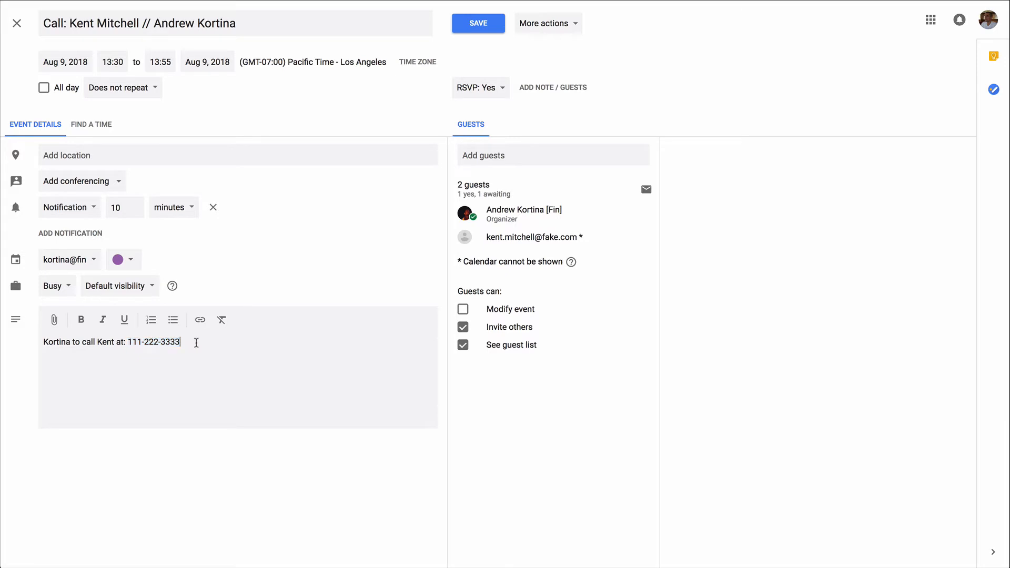
mouse_move(327, 365)
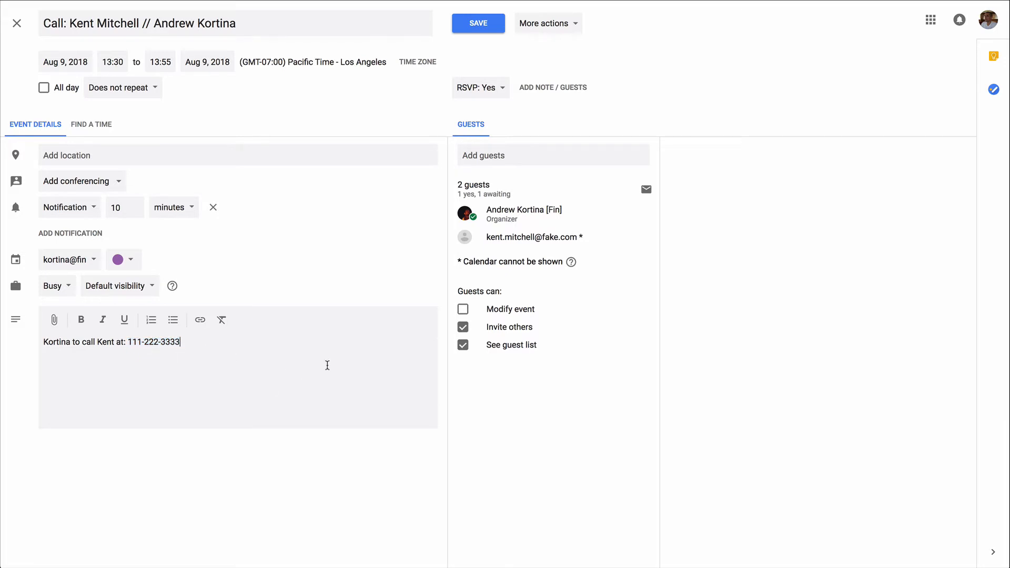
mouse_move(307, 152)
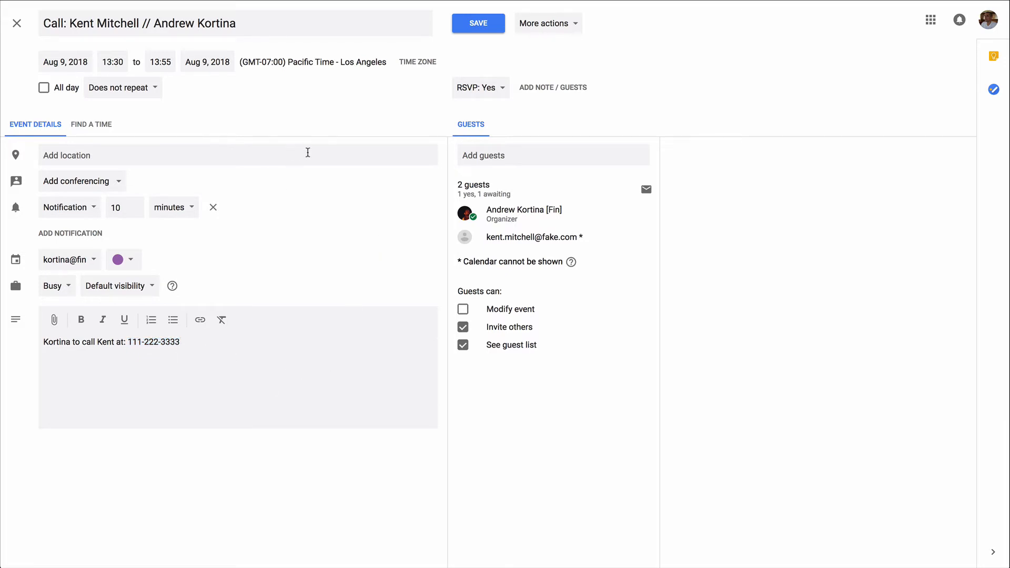
mouse_move(810, 272)
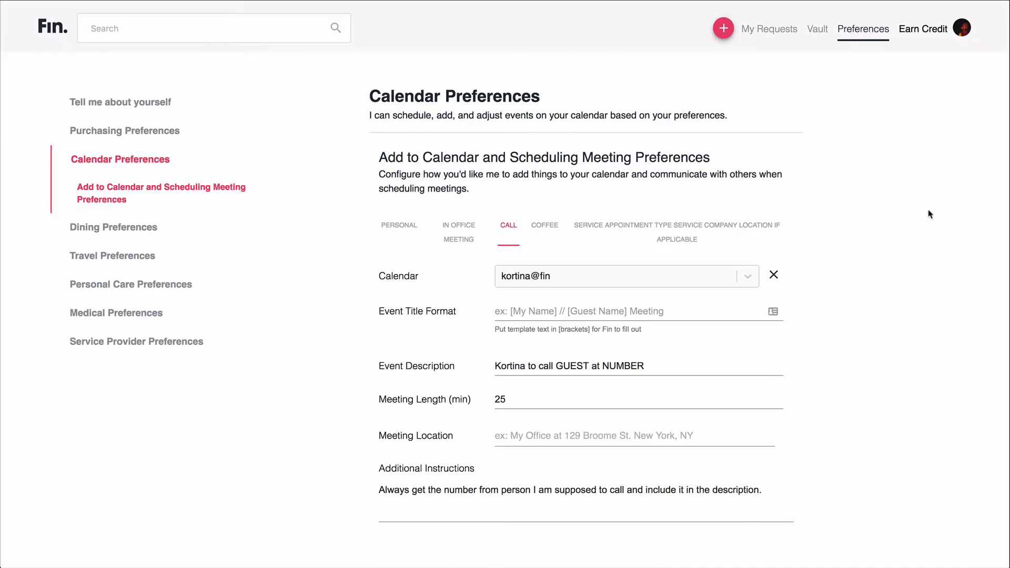
mouse_move(816, 160)
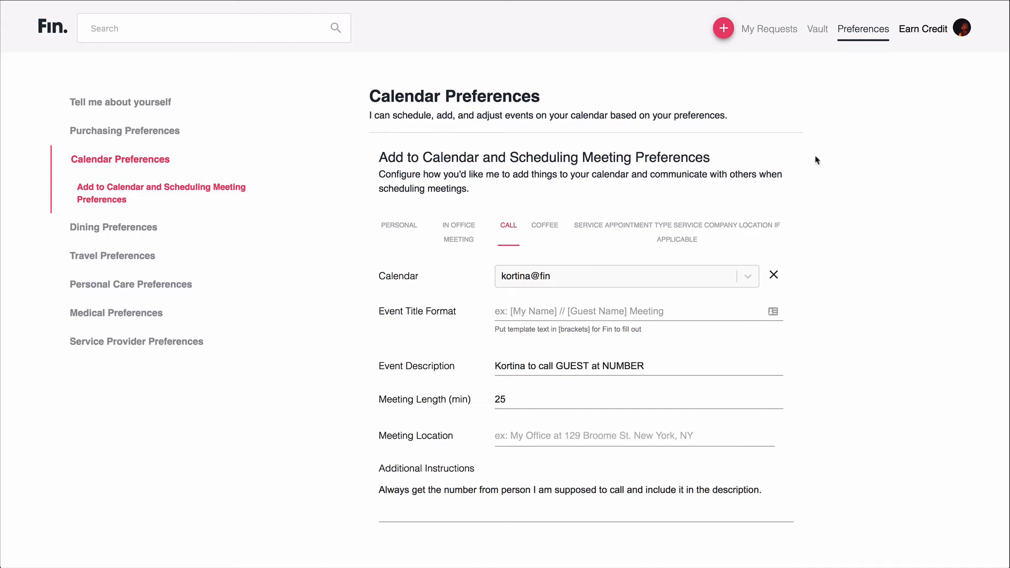
mouse_move(863, 29)
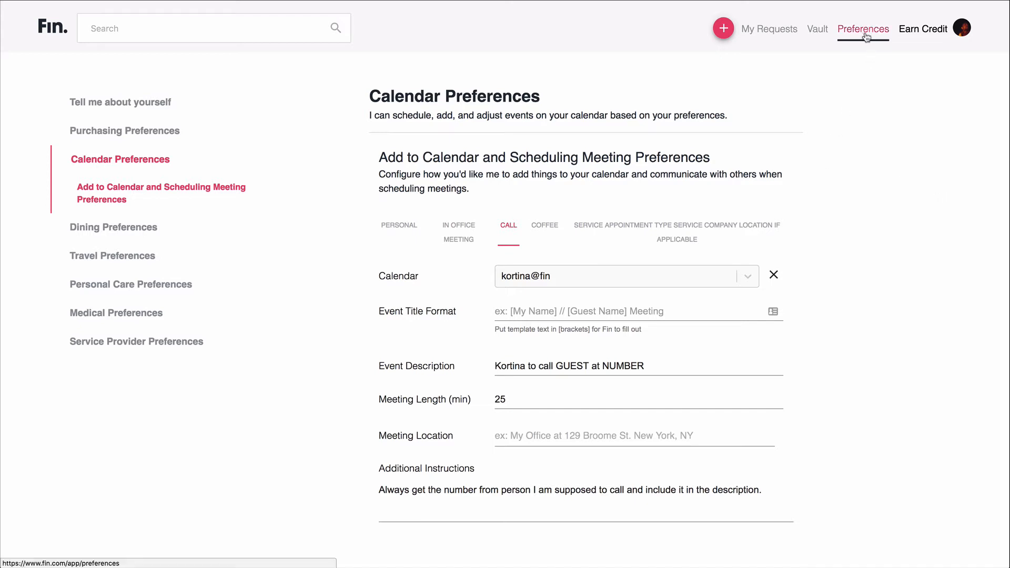
mouse_move(112, 255)
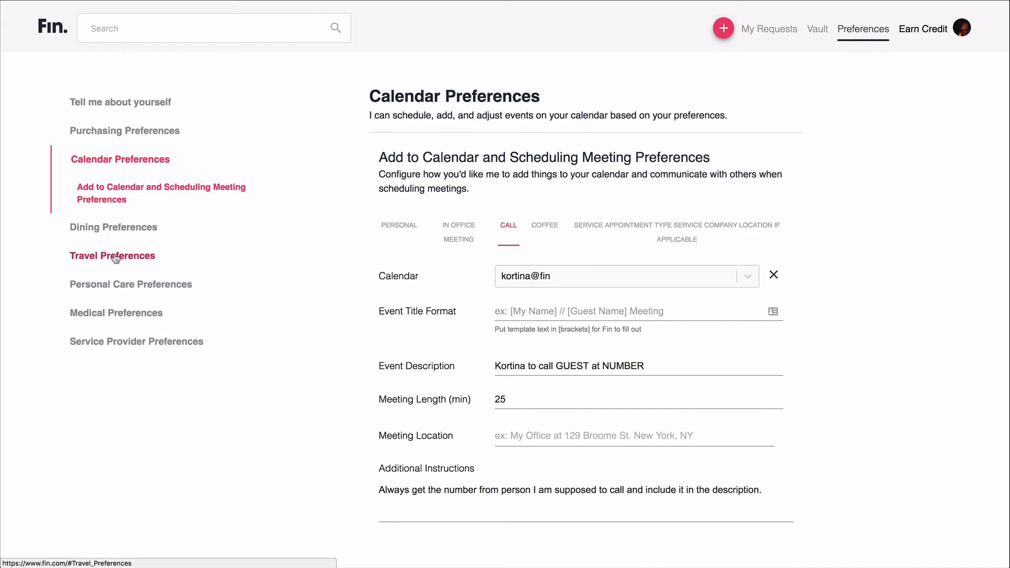
mouse_move(964, 289)
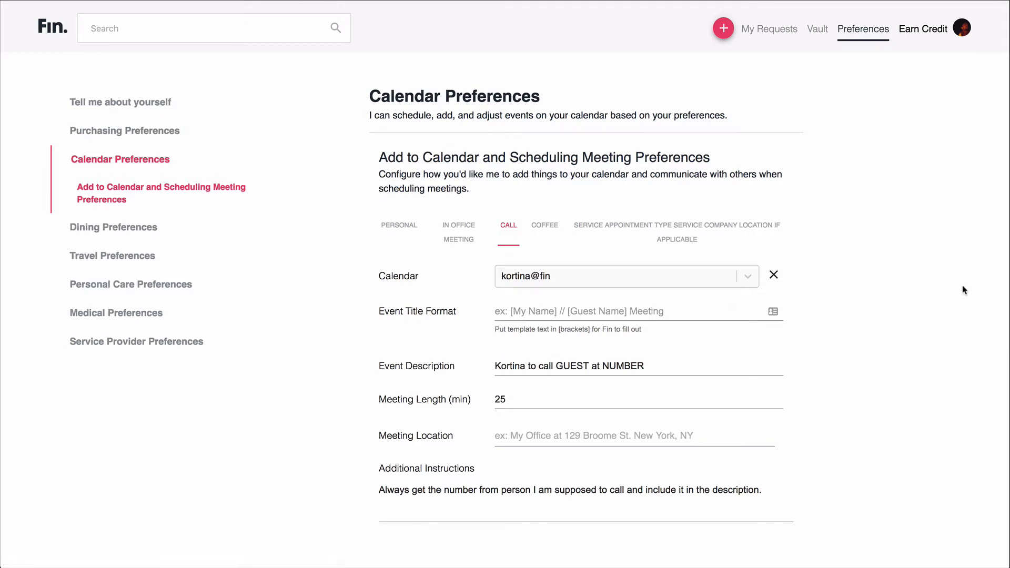
mouse_move(364, 236)
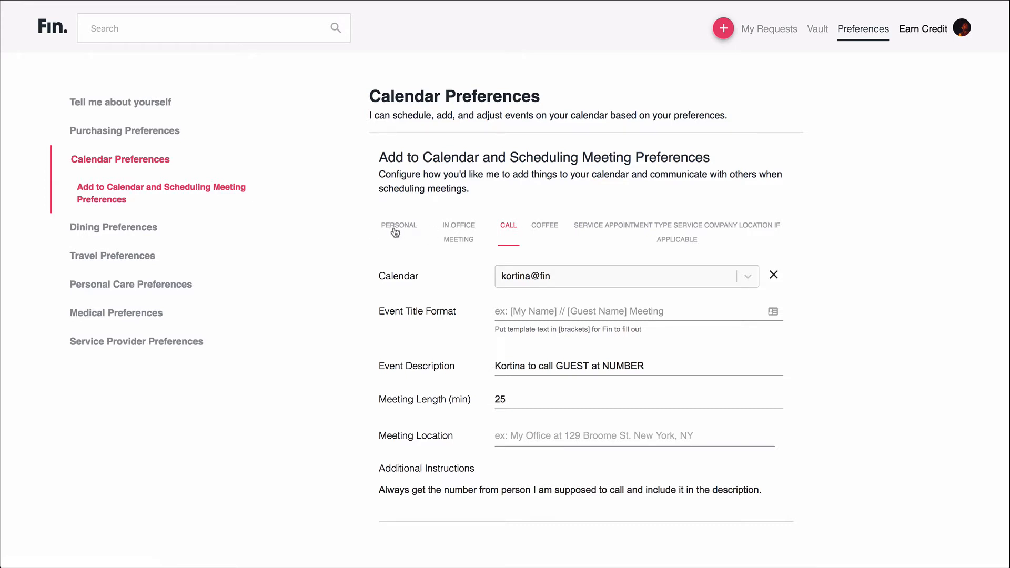
mouse_move(686, 233)
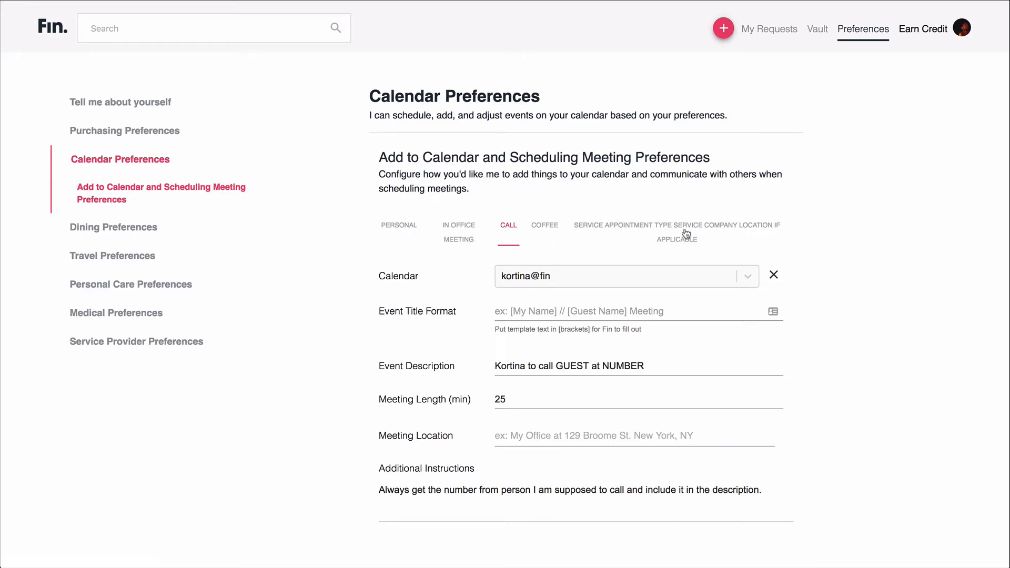
scroll("up", 3)
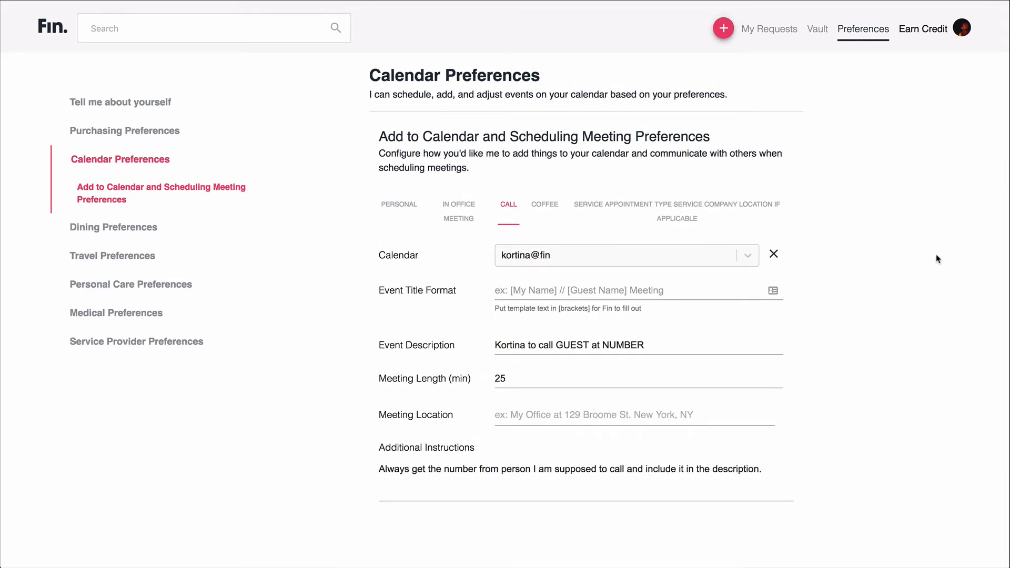
mouse_move(661, 256)
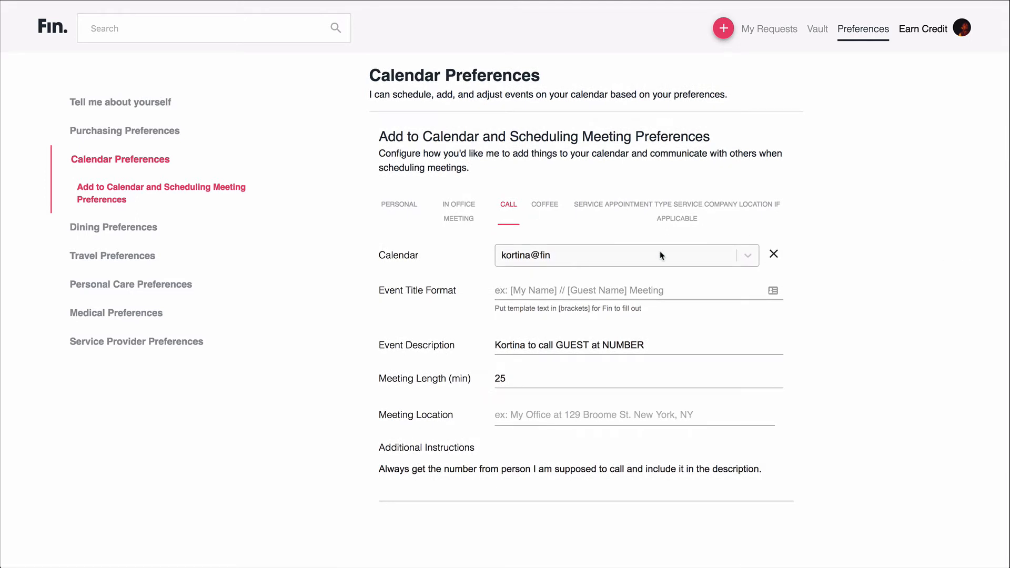
mouse_move(880, 287)
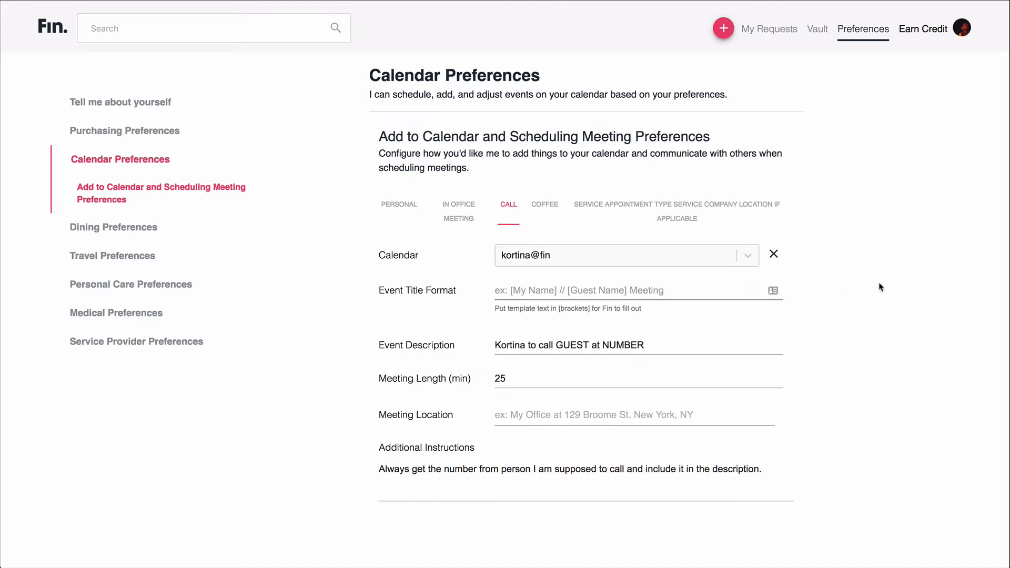
left_click(549, 353)
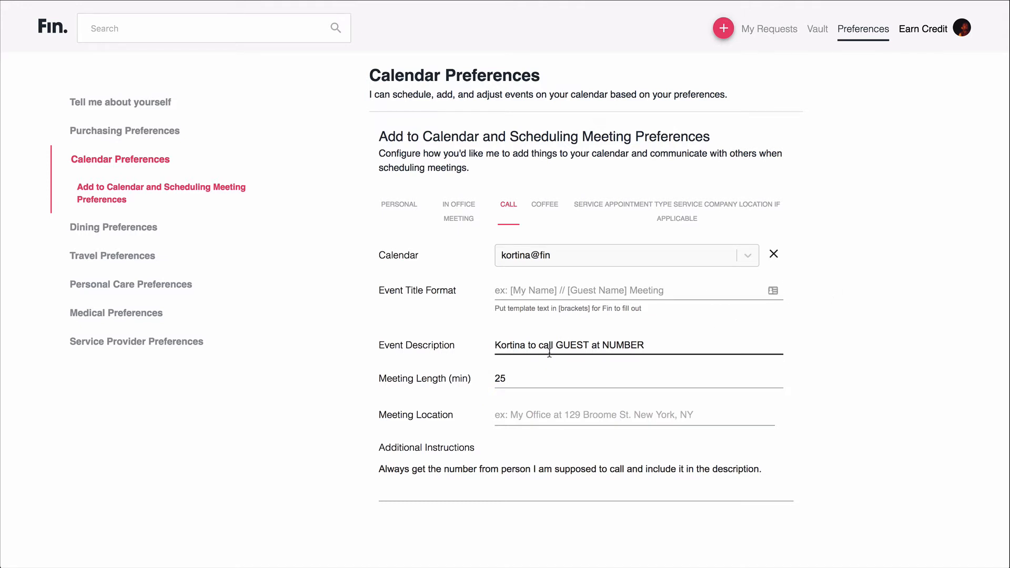
mouse_move(743, 334)
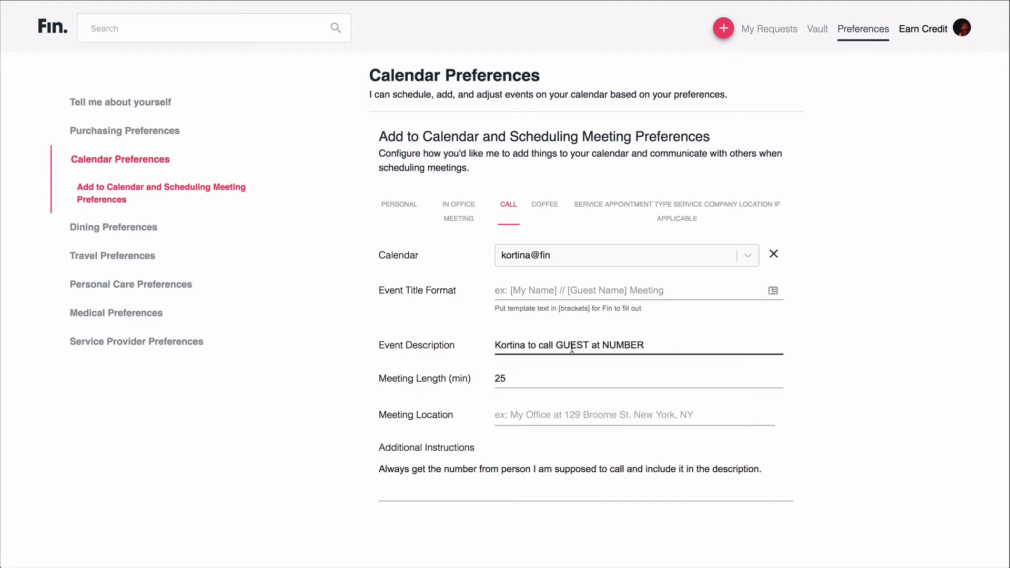
mouse_move(624, 348)
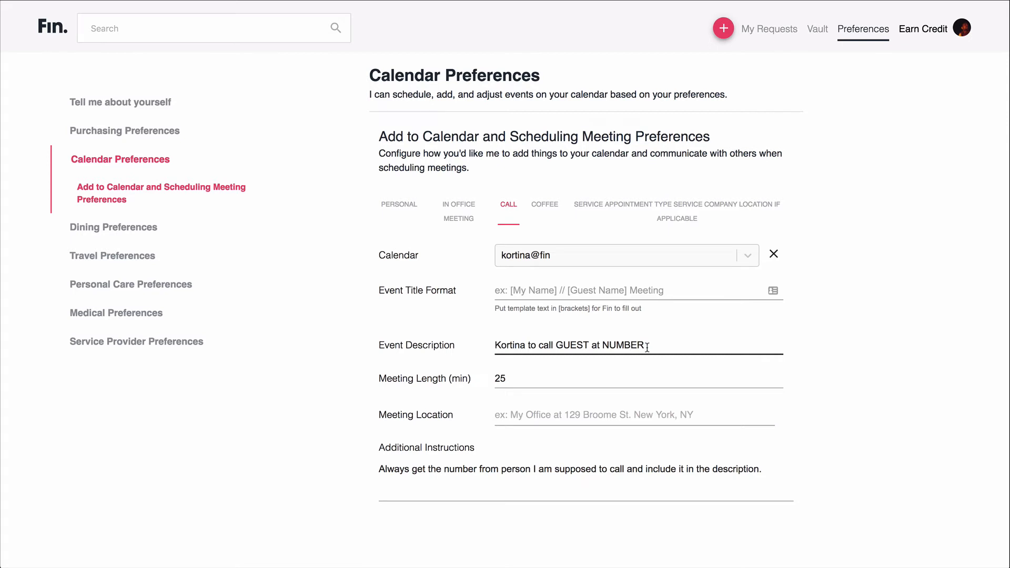
left_click(529, 376)
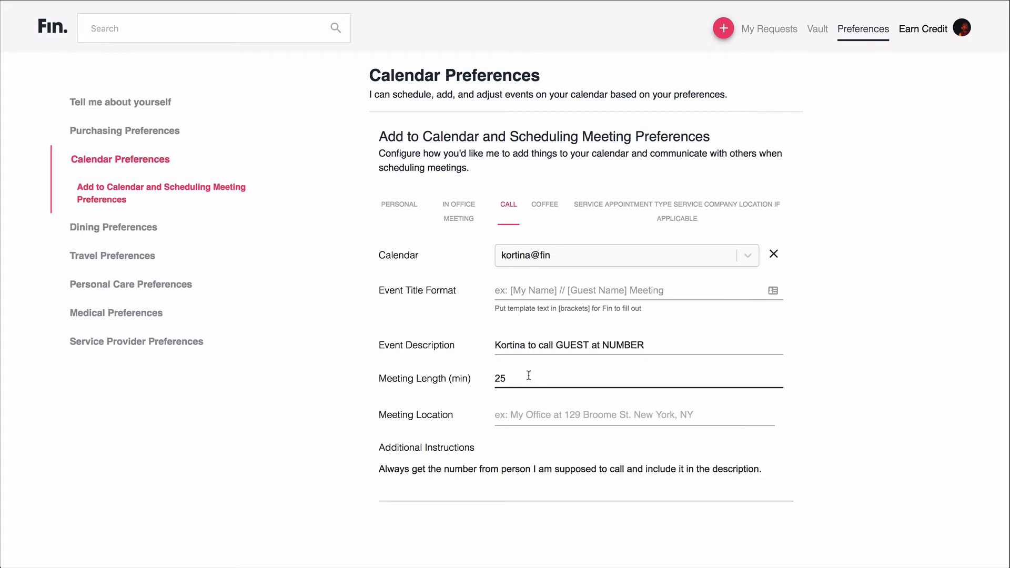
mouse_move(986, 282)
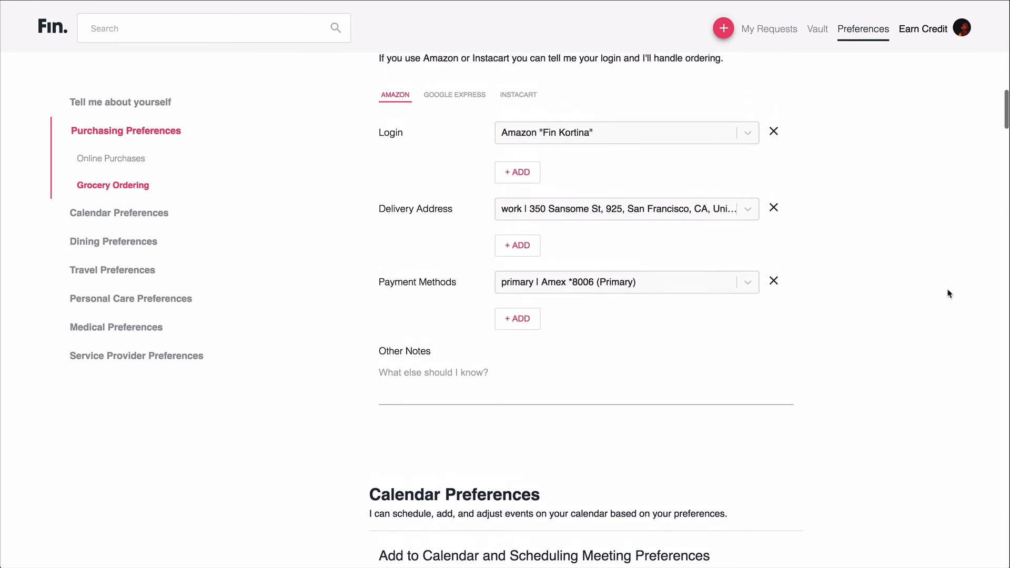
mouse_move(382, 118)
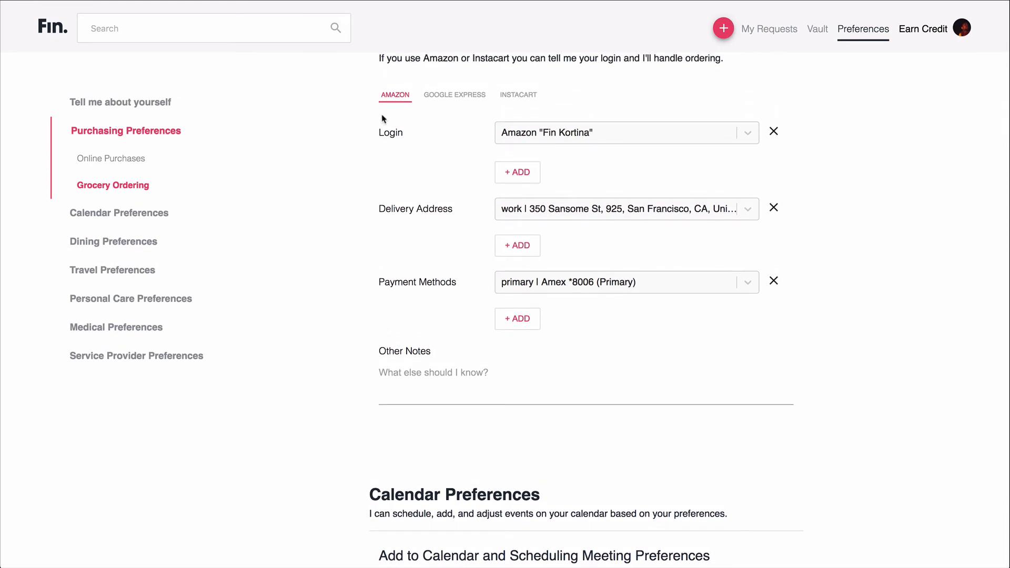
mouse_move(548, 132)
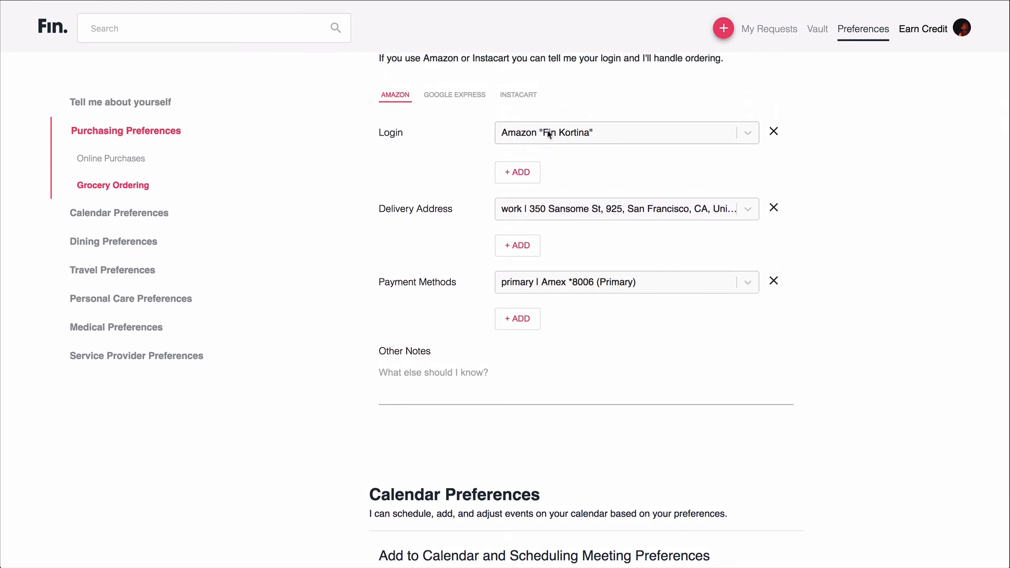
mouse_move(697, 223)
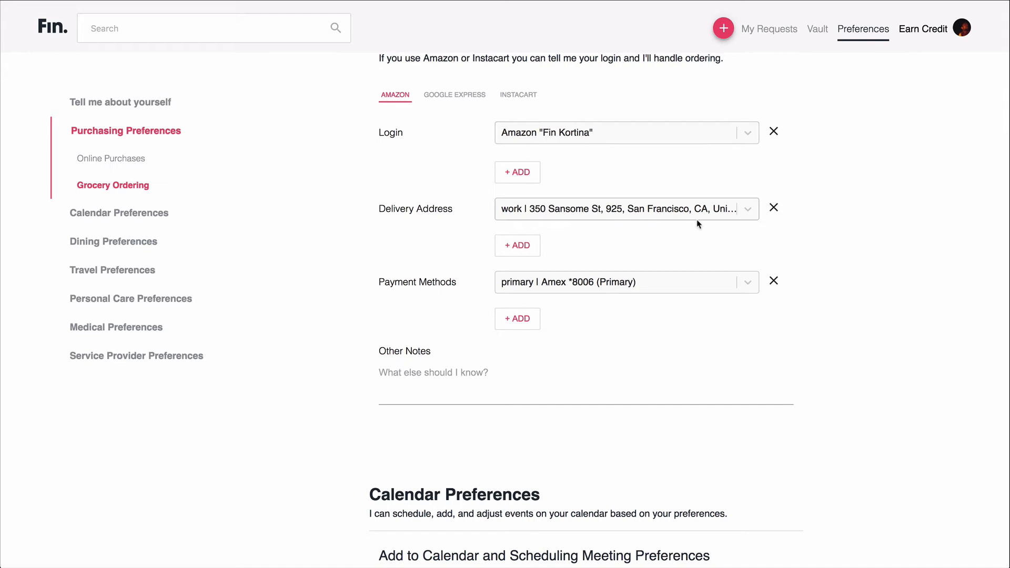
mouse_move(695, 307)
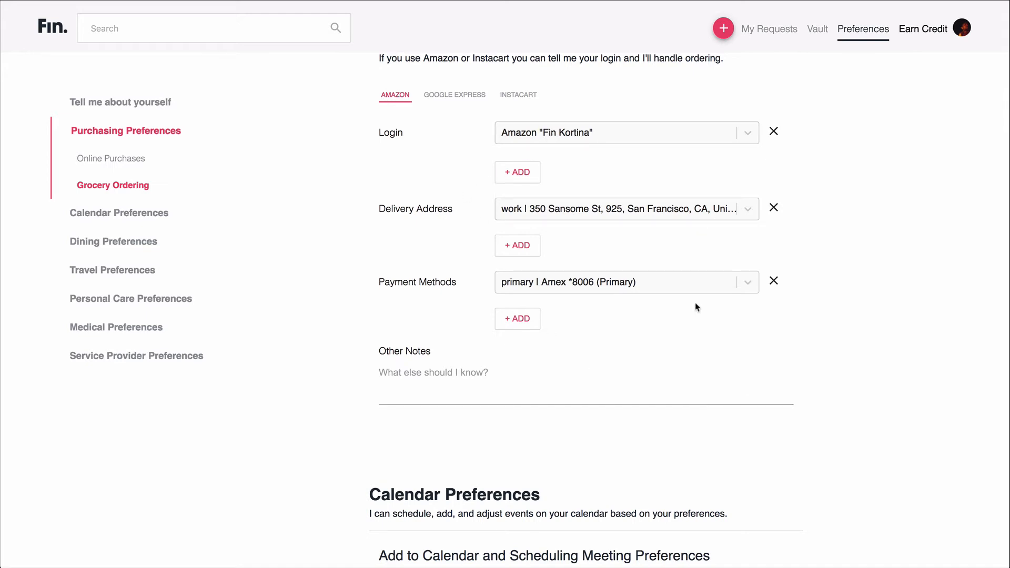
- Show the Instacart grocery ordering settings, then move to the Vault of stored logins
left_click(518, 95)
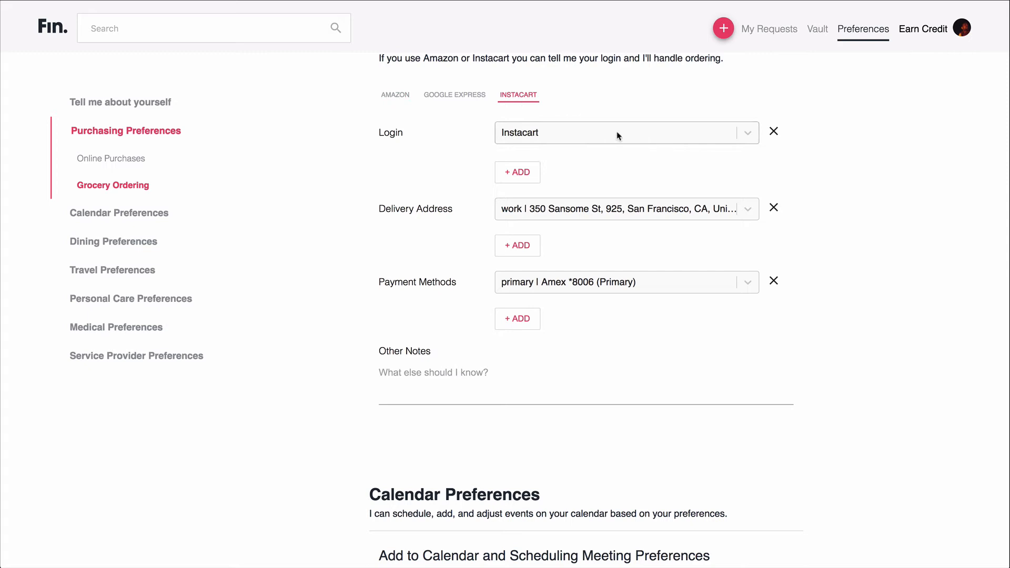
mouse_move(560, 212)
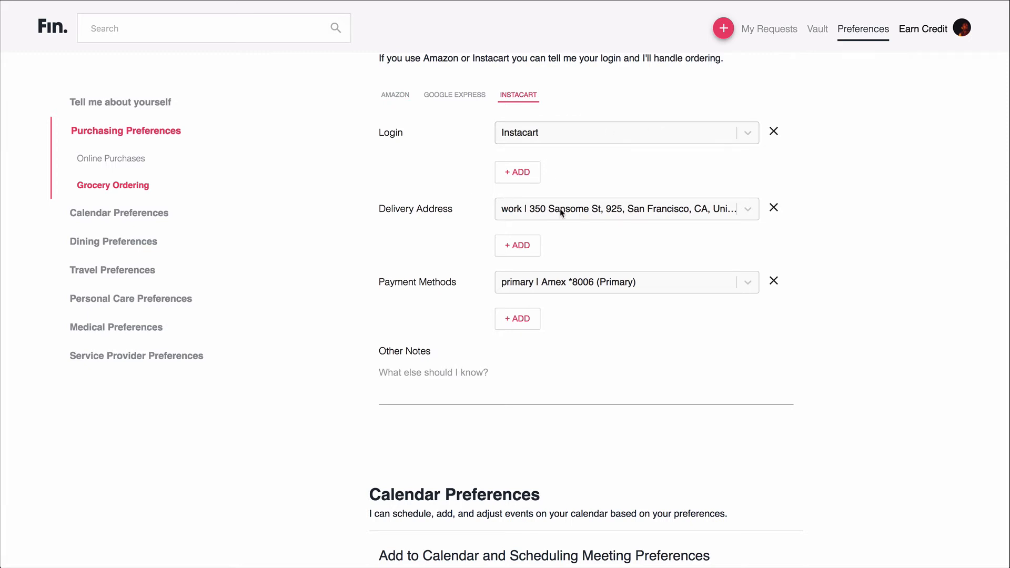
mouse_move(731, 230)
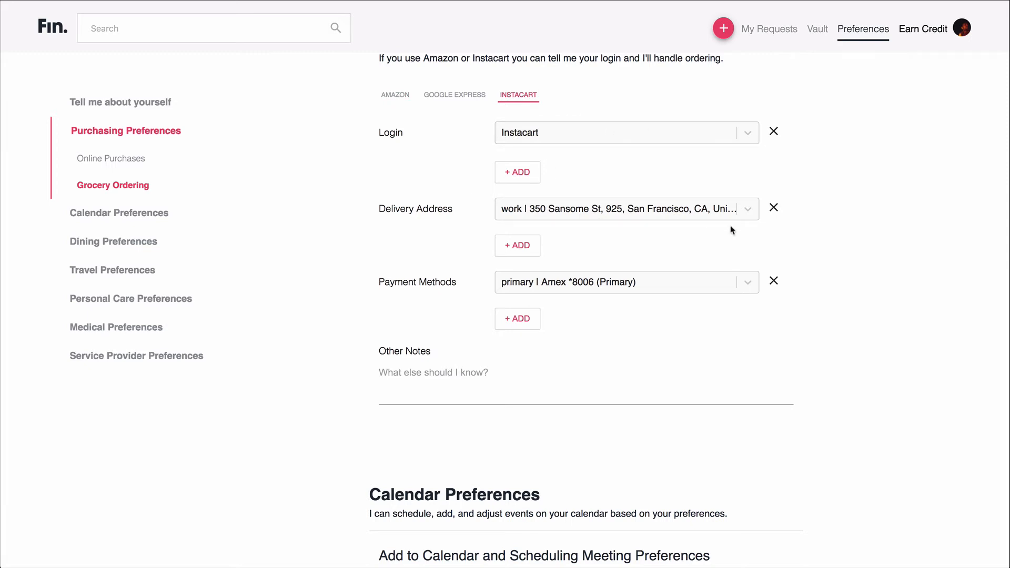
mouse_move(928, 230)
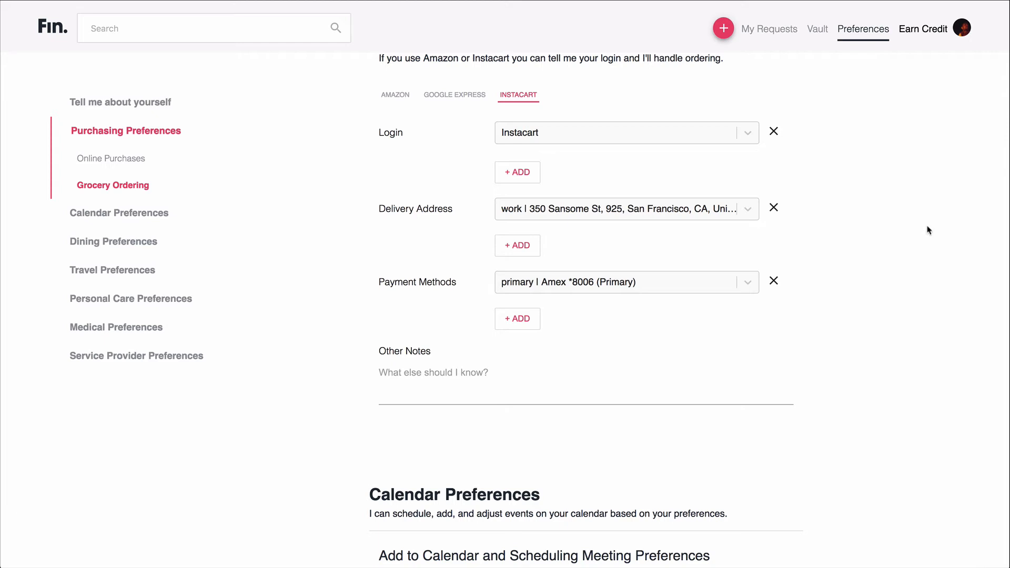
mouse_move(622, 291)
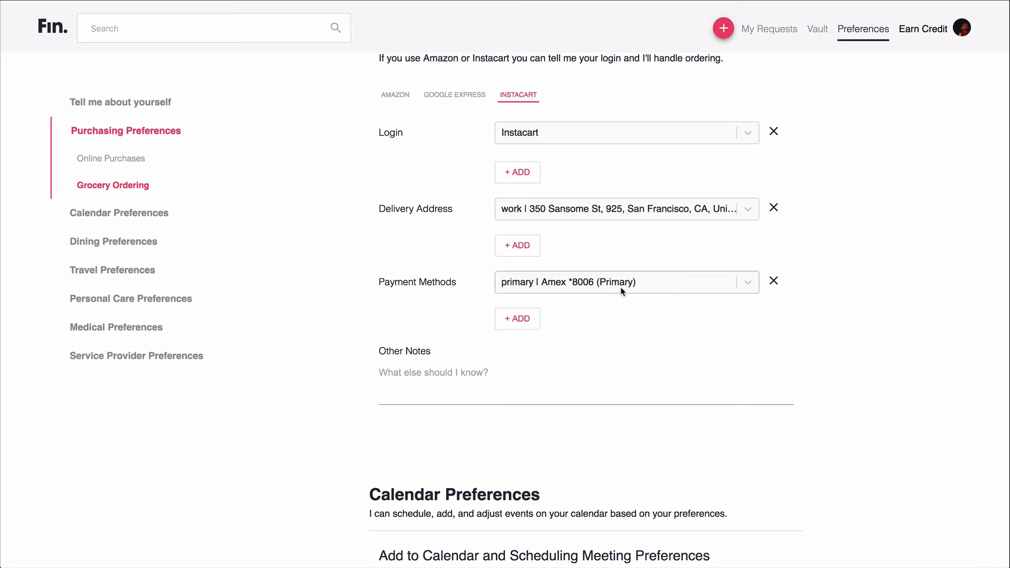
mouse_move(943, 228)
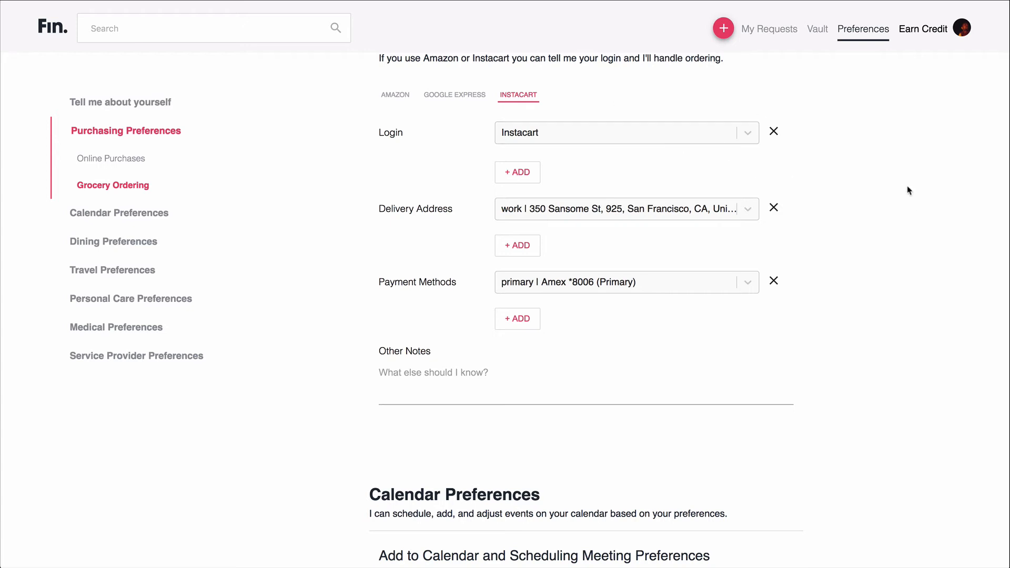
mouse_move(619, 183)
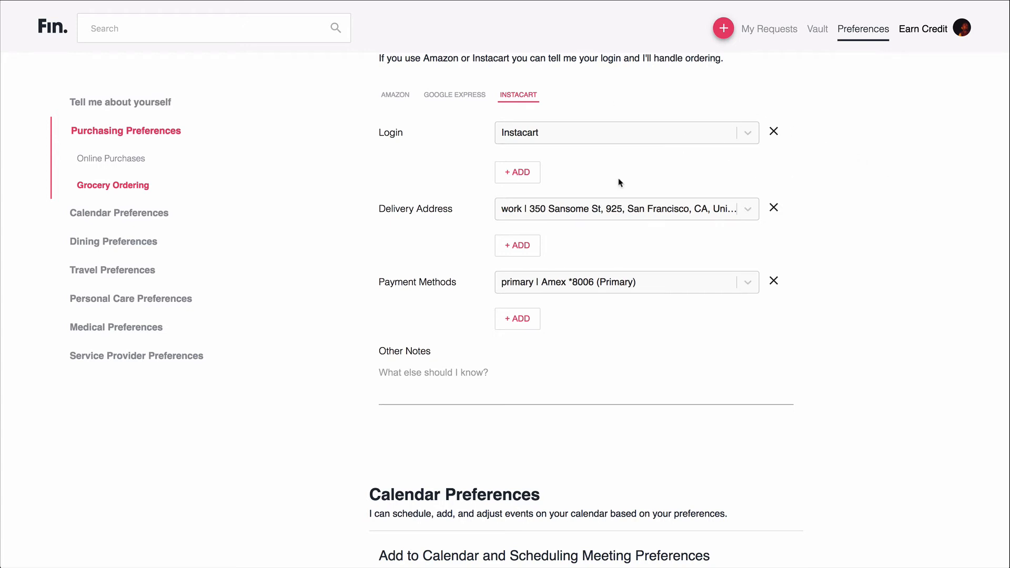
mouse_move(969, 253)
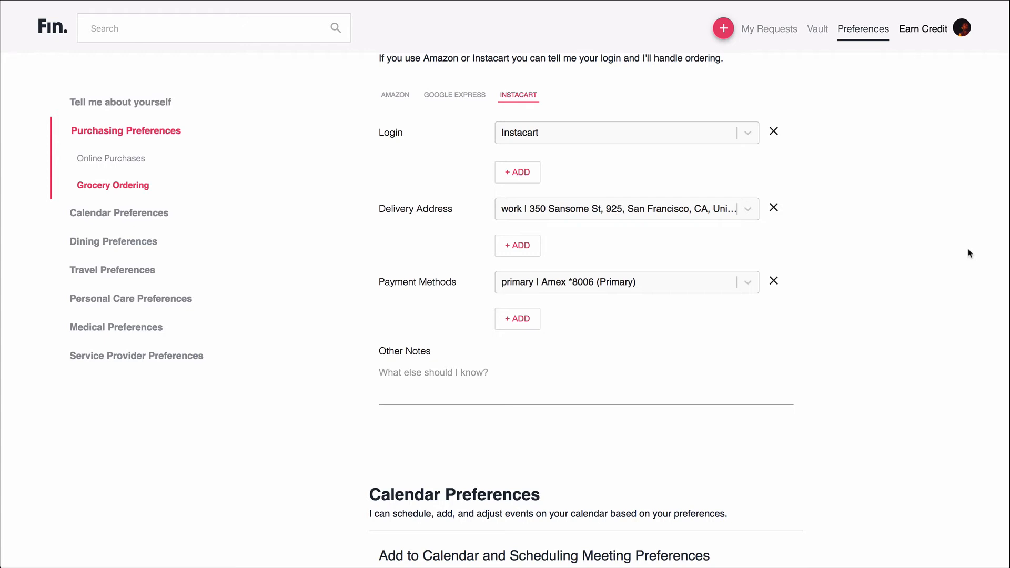
left_click(816, 28)
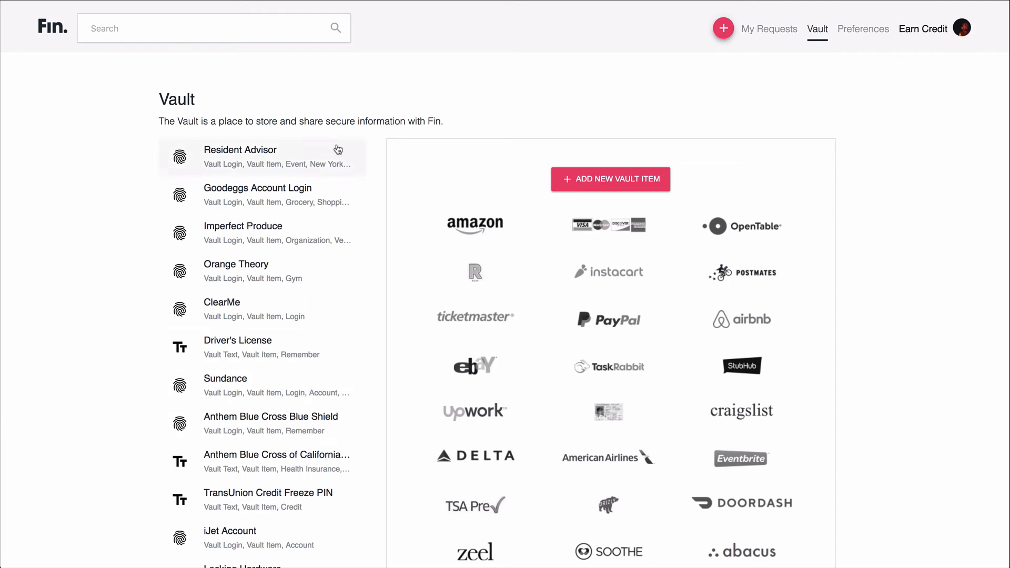
mouse_move(318, 314)
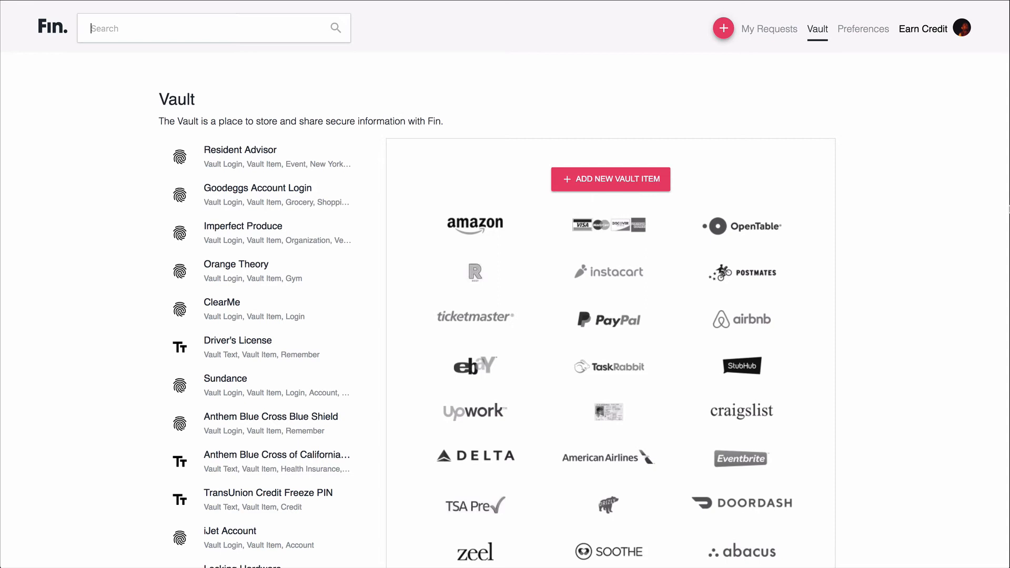
mouse_move(969, 287)
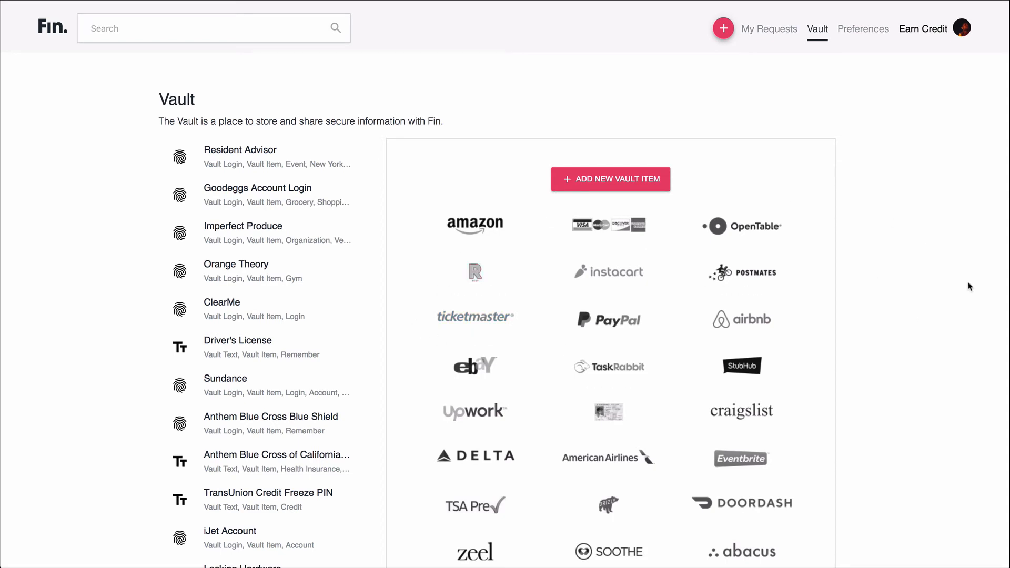
- View the list of recurring requests, including the annual physical booking
left_click(769, 28)
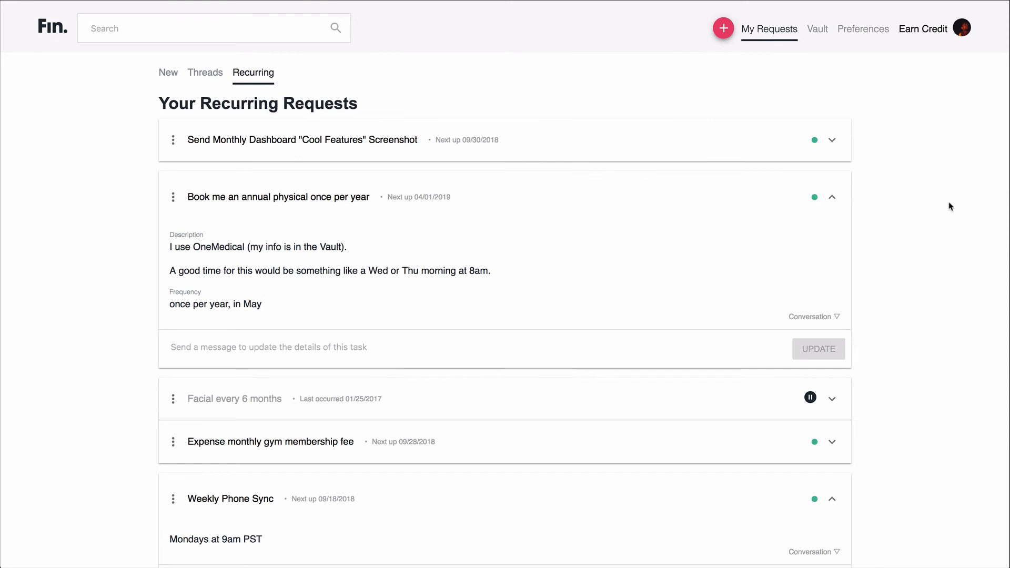
mouse_move(604, 119)
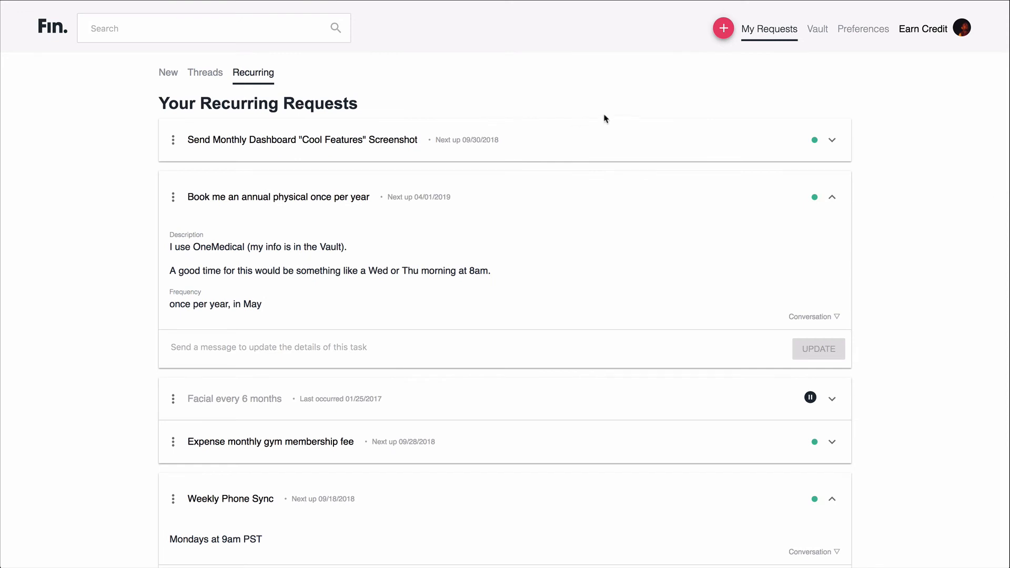
mouse_move(959, 150)
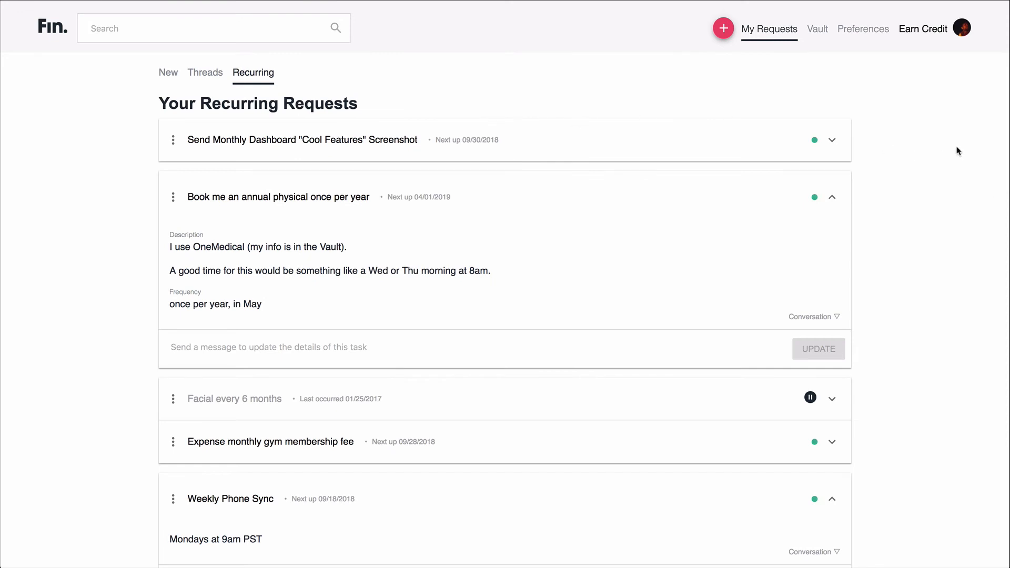
mouse_move(282, 75)
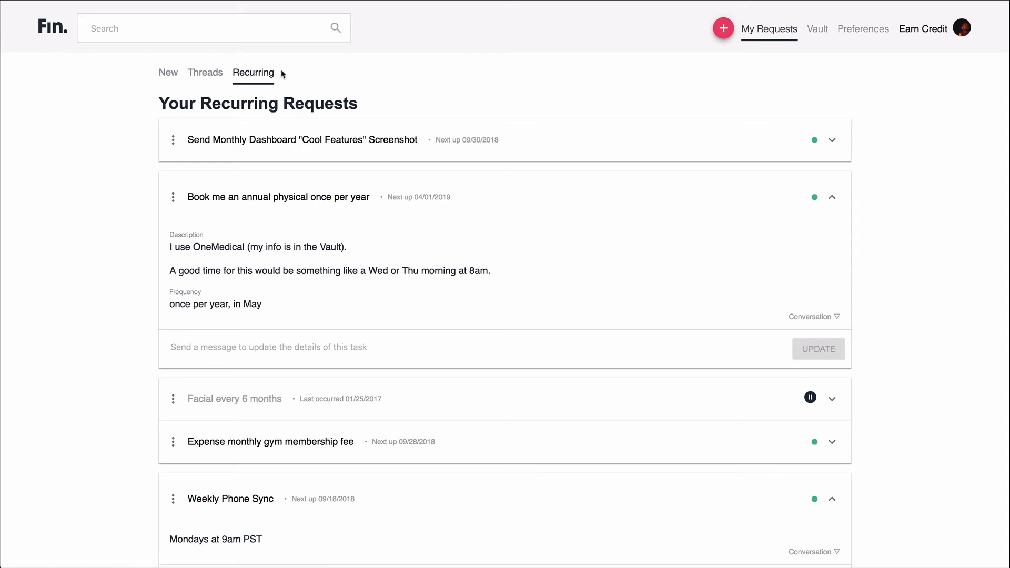
- Review the recurring requests and bring up the account options from the profile avatar
scroll("down", 3)
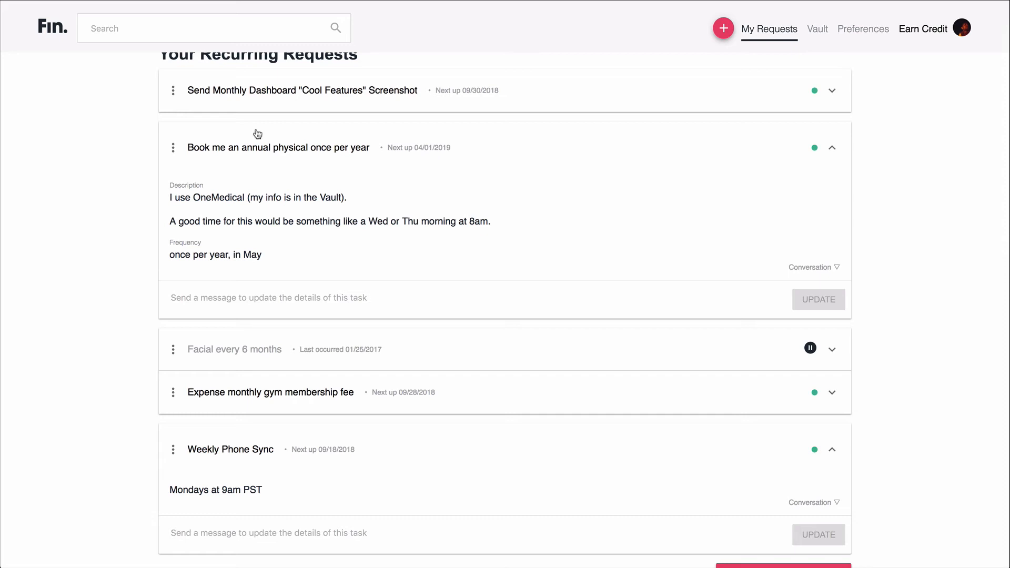
mouse_move(273, 202)
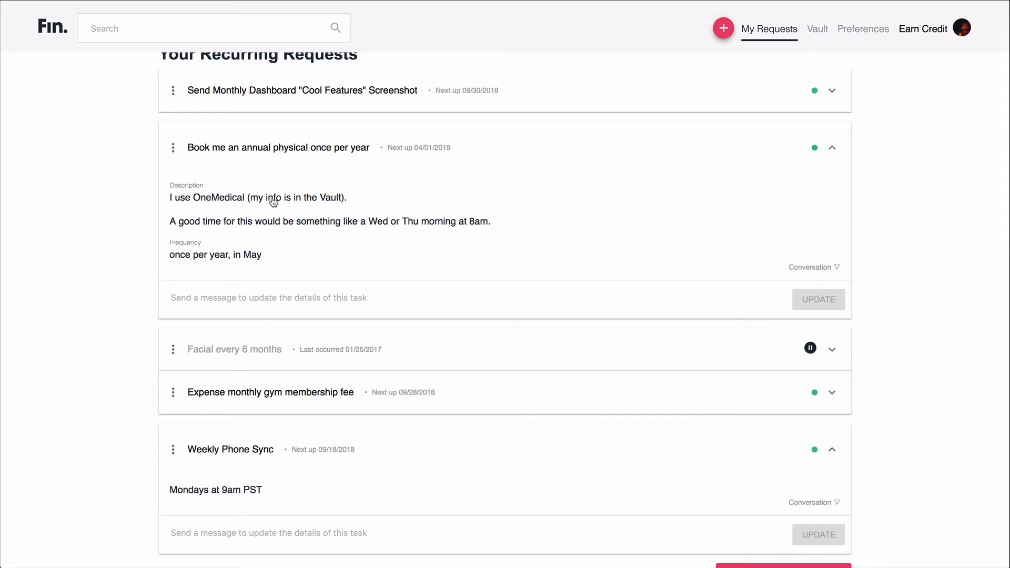
mouse_move(438, 203)
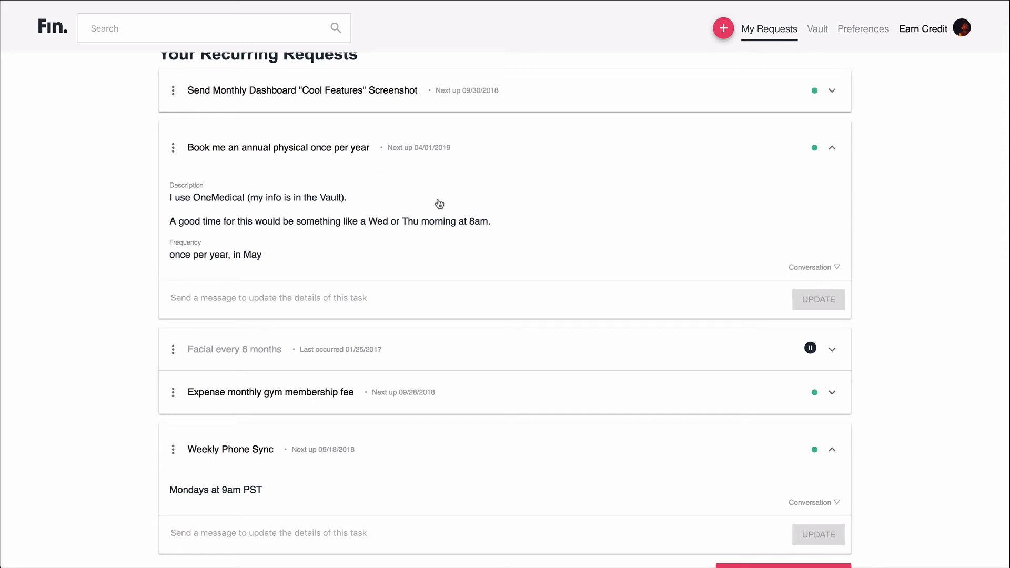
mouse_move(470, 221)
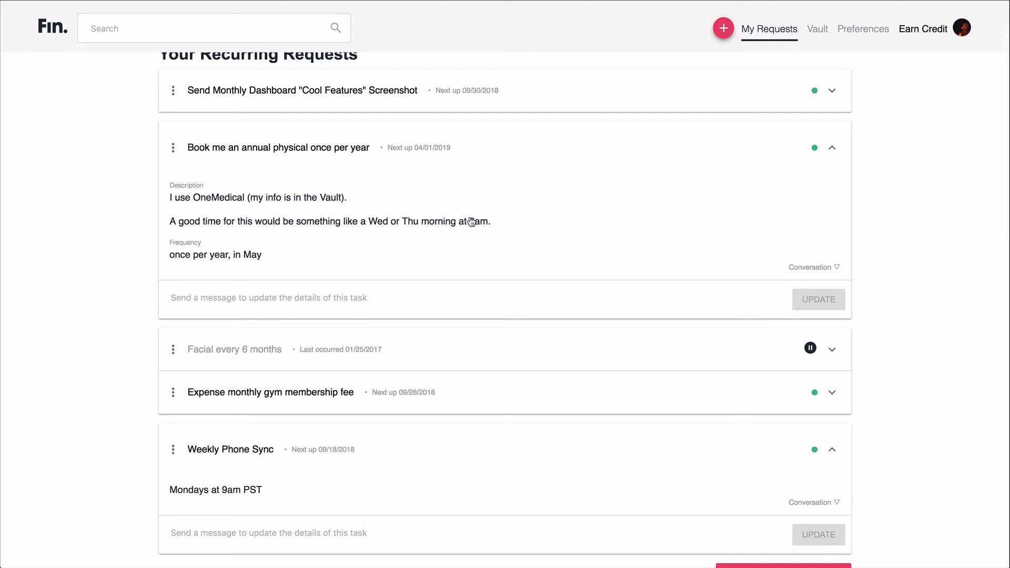
mouse_move(323, 256)
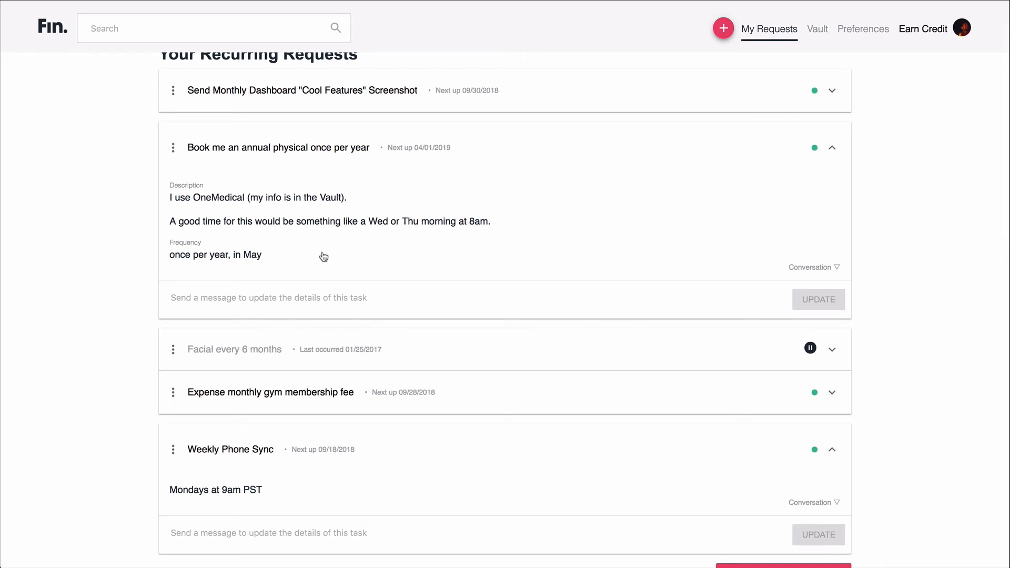
scroll("down", 3)
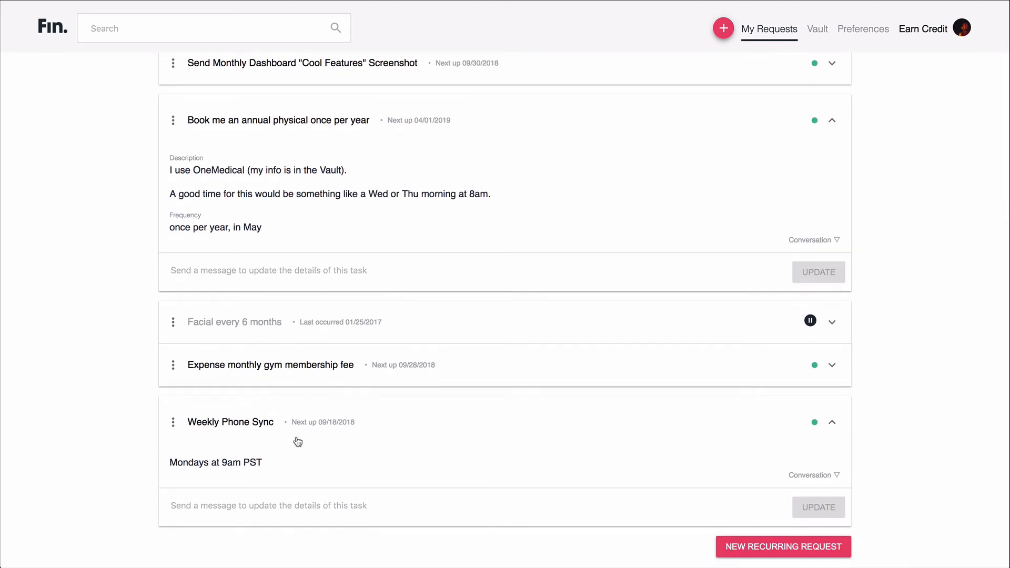
mouse_move(321, 427)
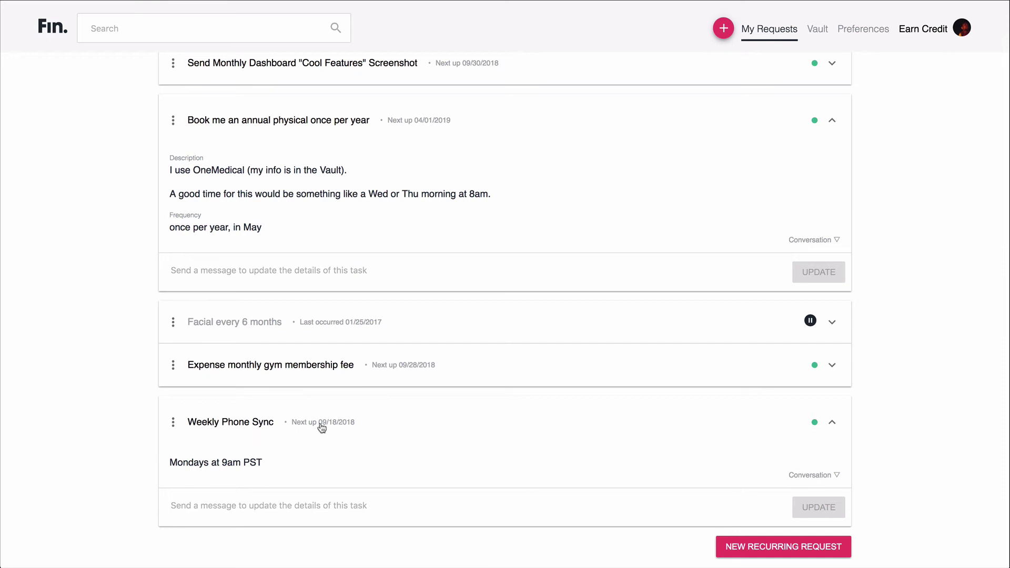
mouse_move(418, 453)
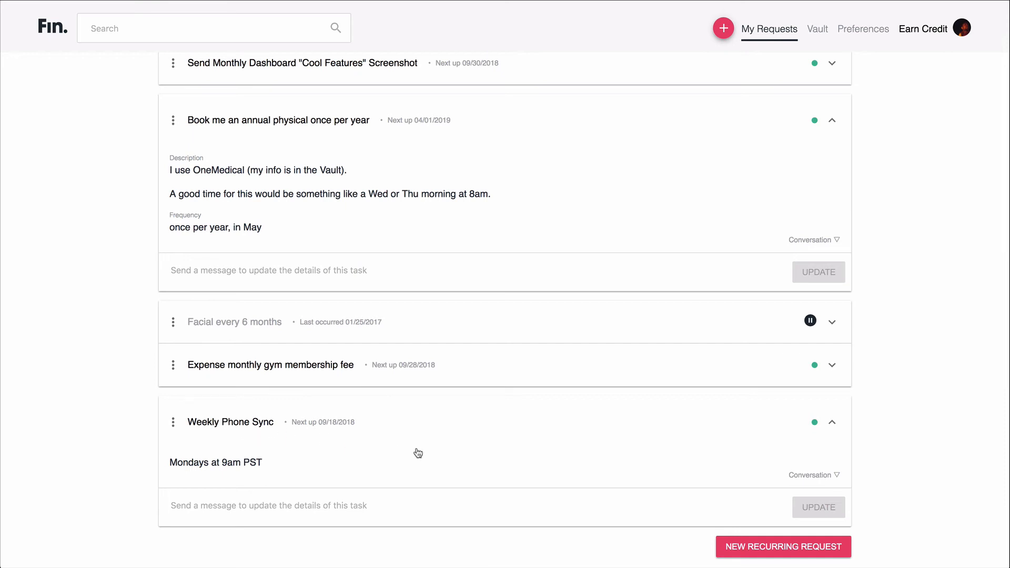
mouse_move(286, 459)
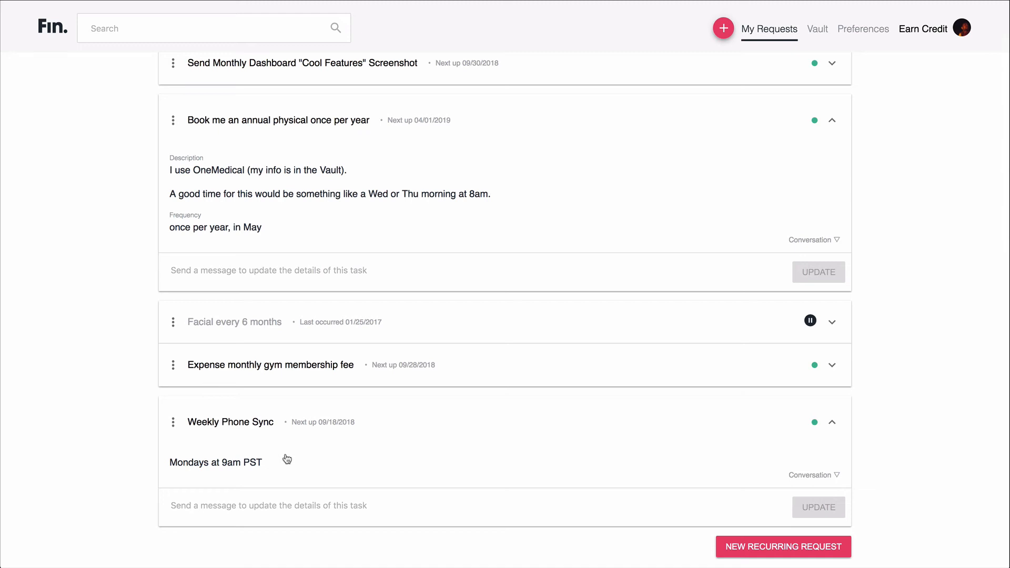
mouse_move(886, 374)
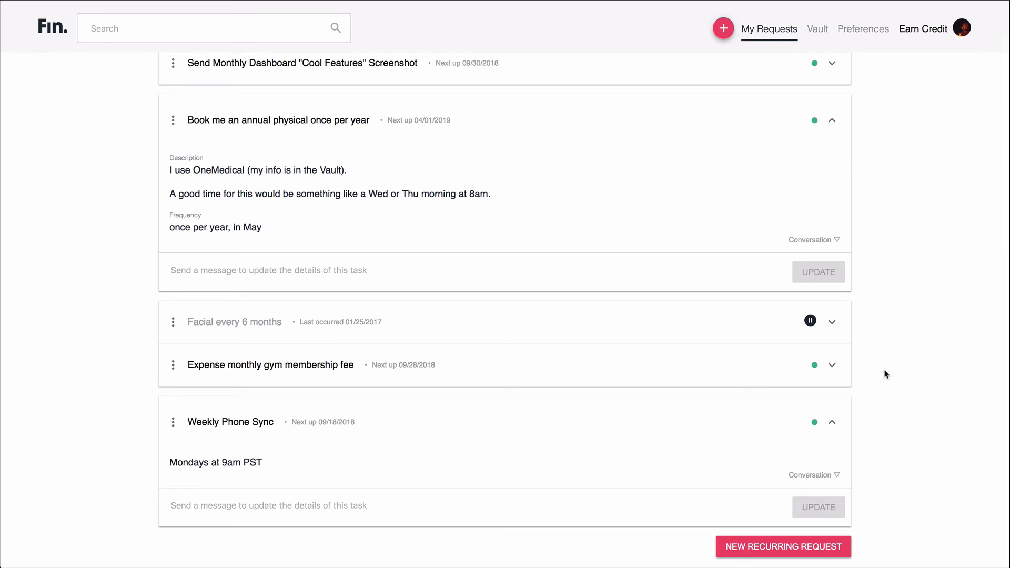
mouse_move(901, 349)
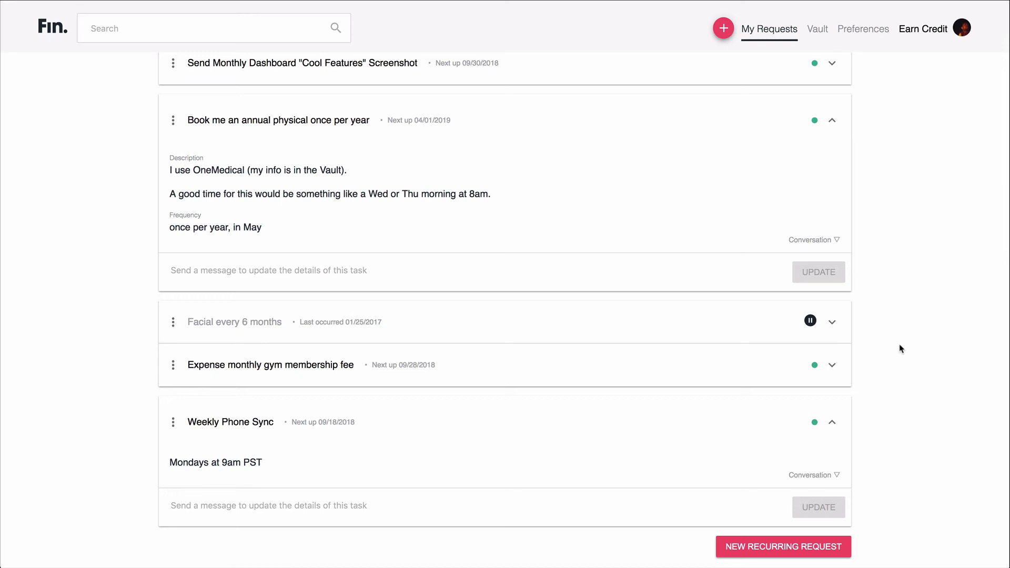
mouse_move(991, 337)
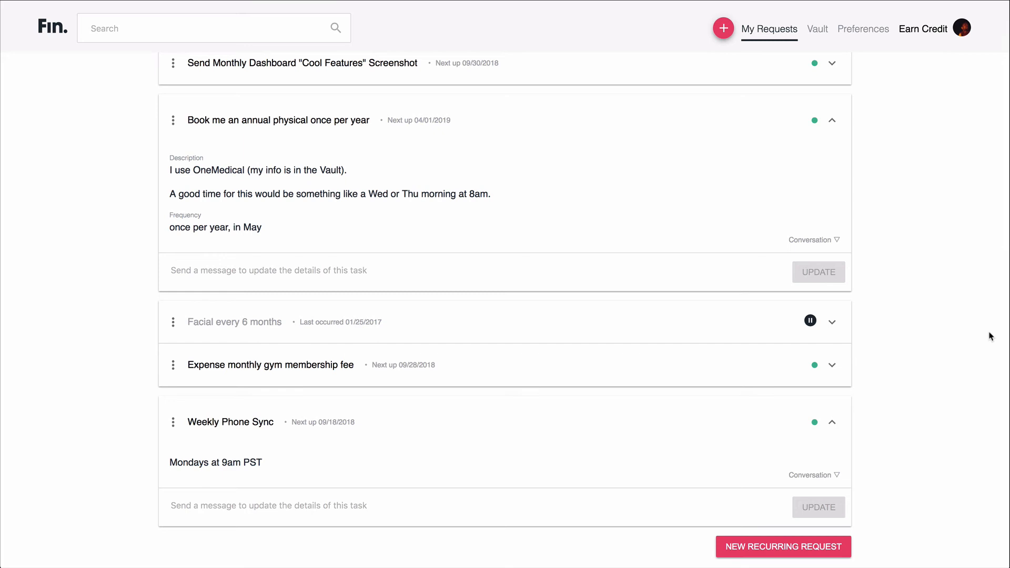
left_click(963, 27)
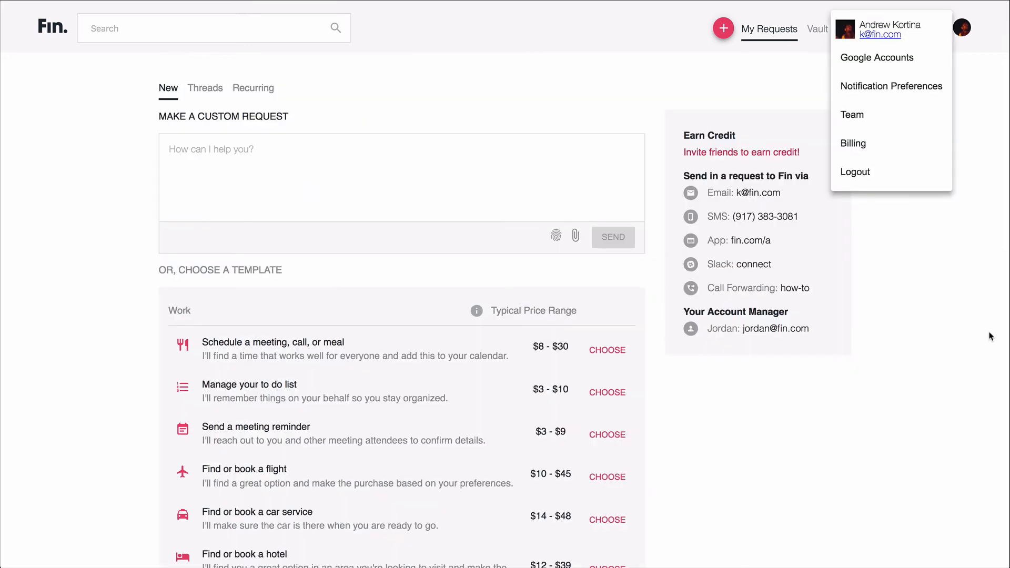
mouse_move(965, 319)
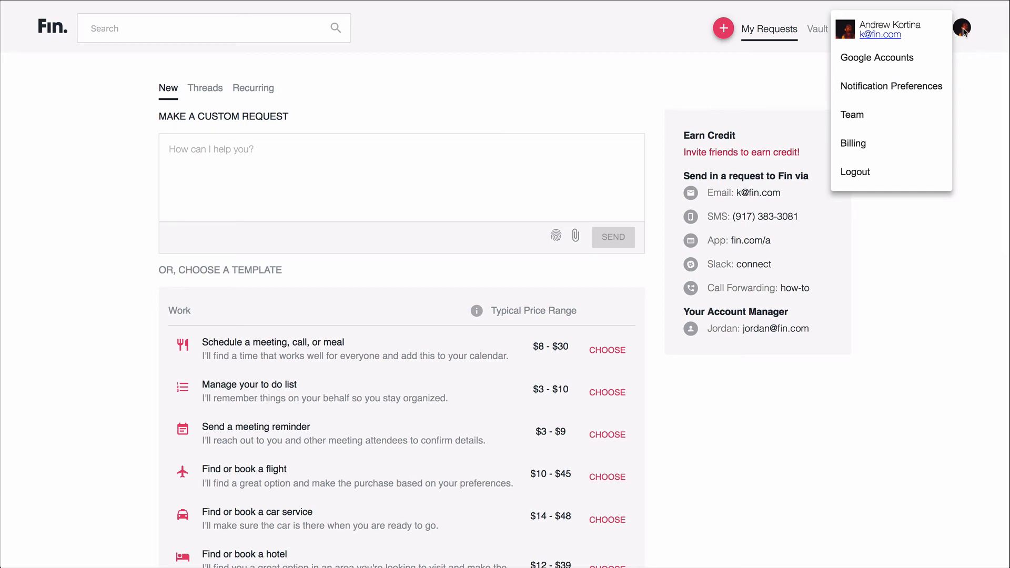
mouse_move(866, 153)
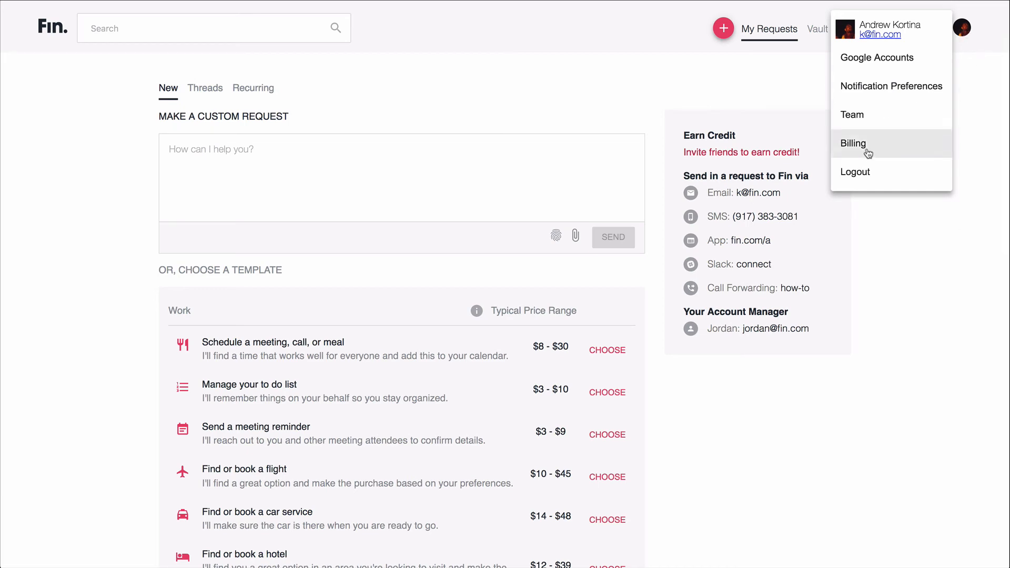
- View the 08/22/18 – 09/21/18 billing statement with per-task charges, including the Remember category
left_click(853, 143)
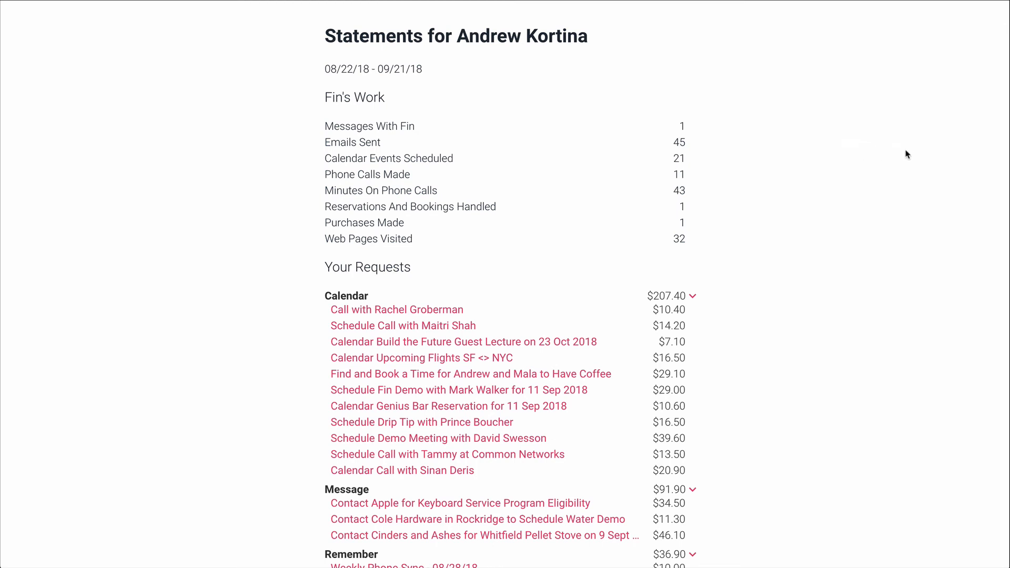
mouse_move(547, 178)
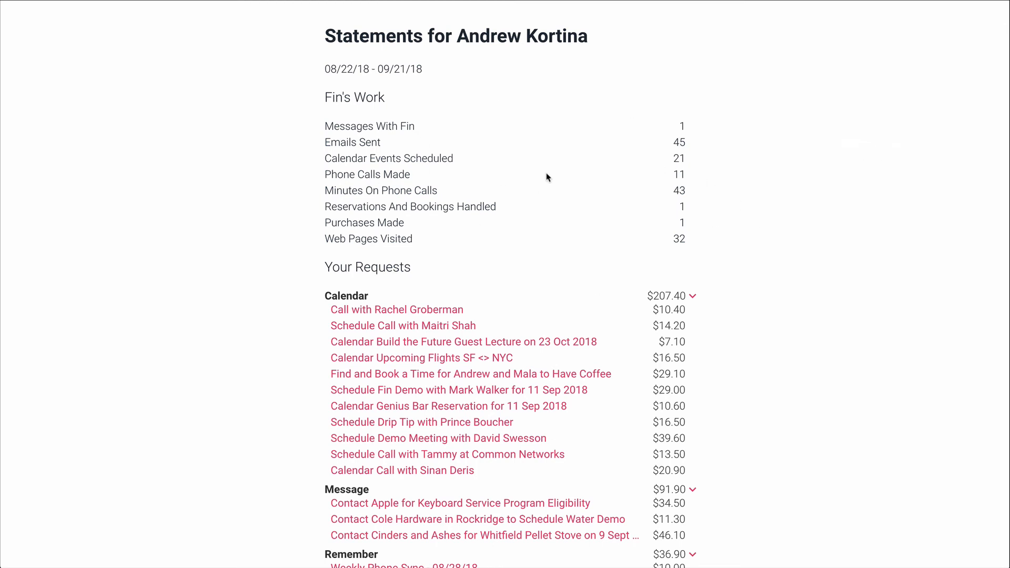
scroll("down", 3)
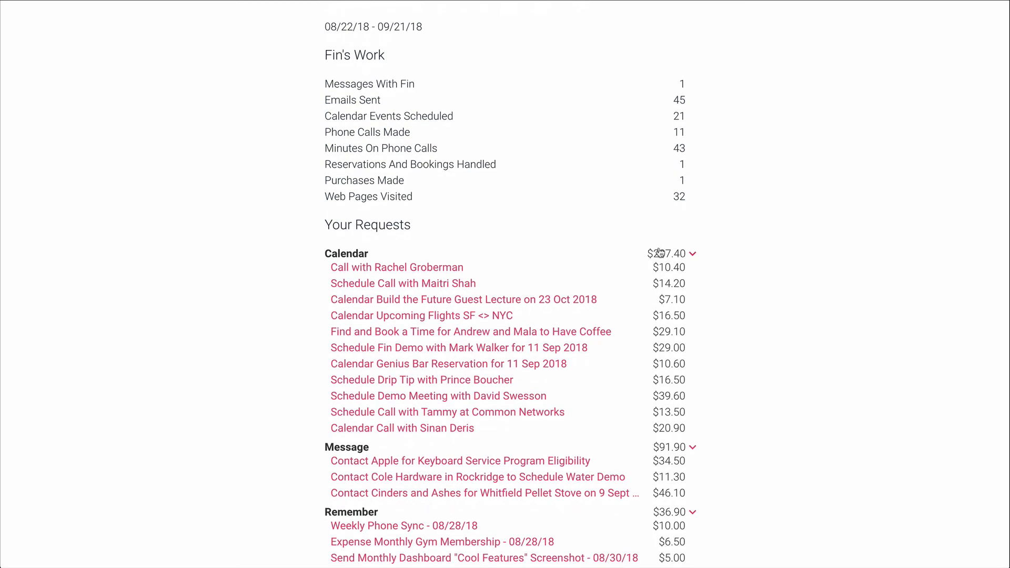
mouse_move(489, 348)
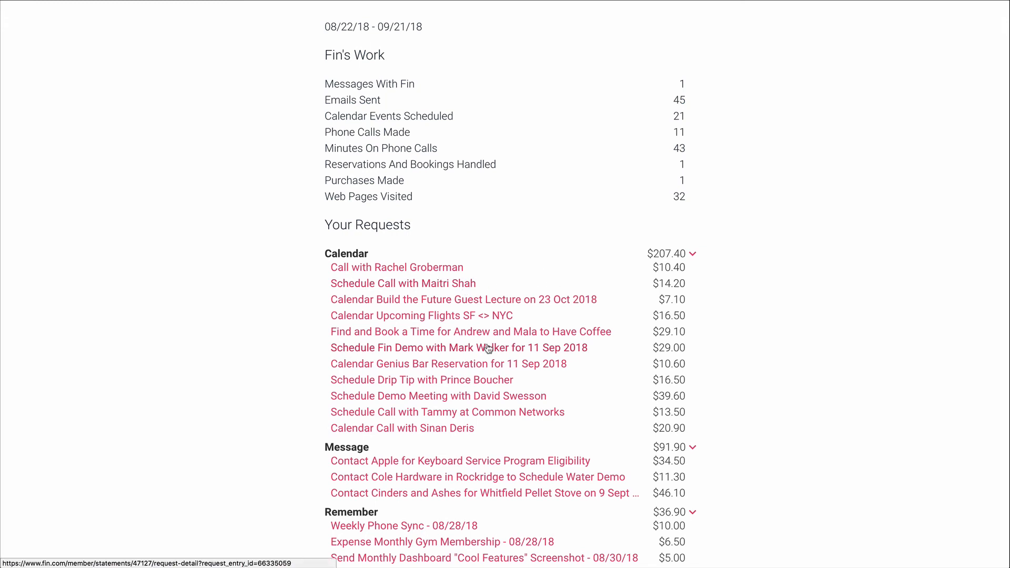
scroll("down", 3)
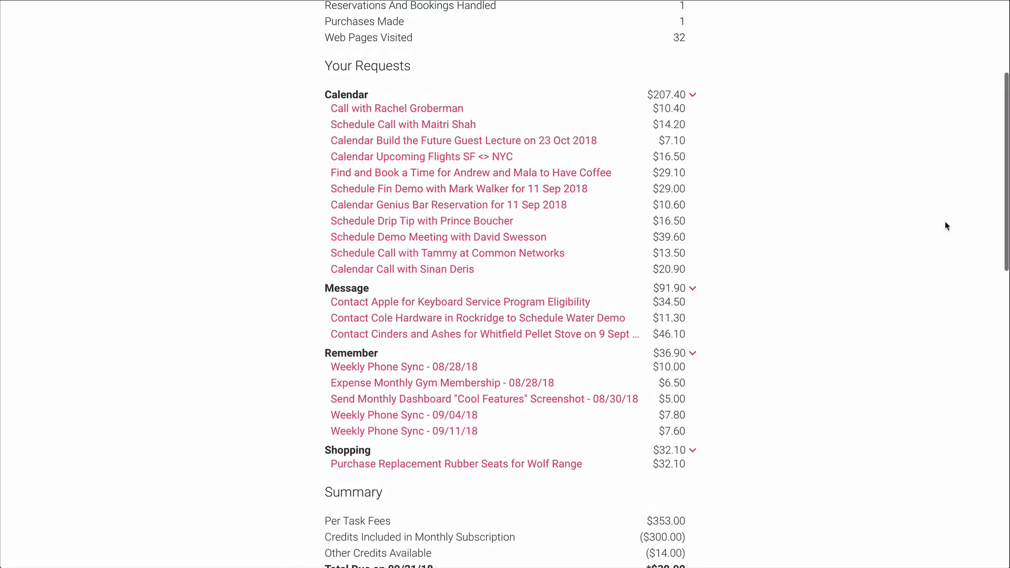
scroll("up", 3)
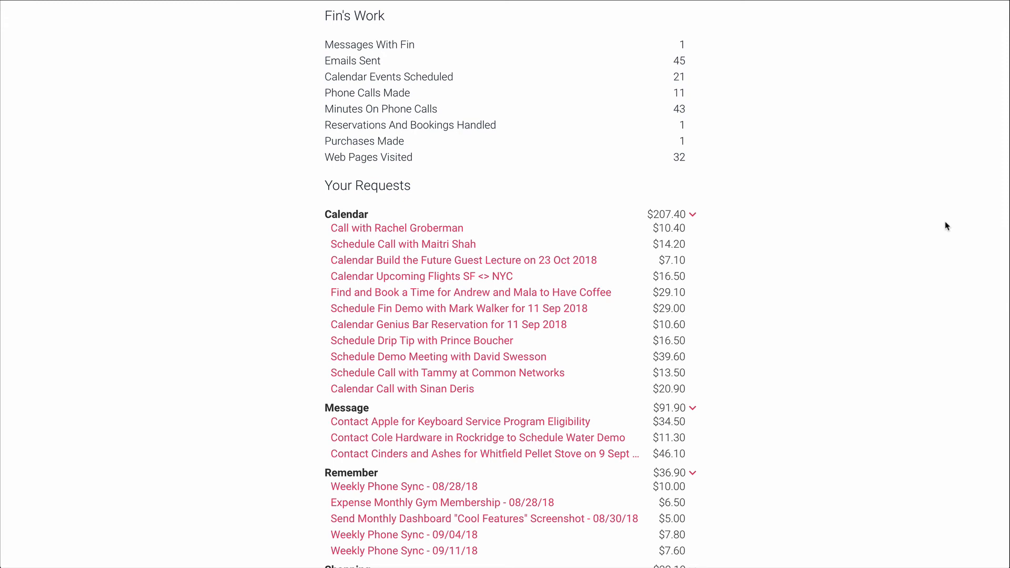
mouse_move(865, 202)
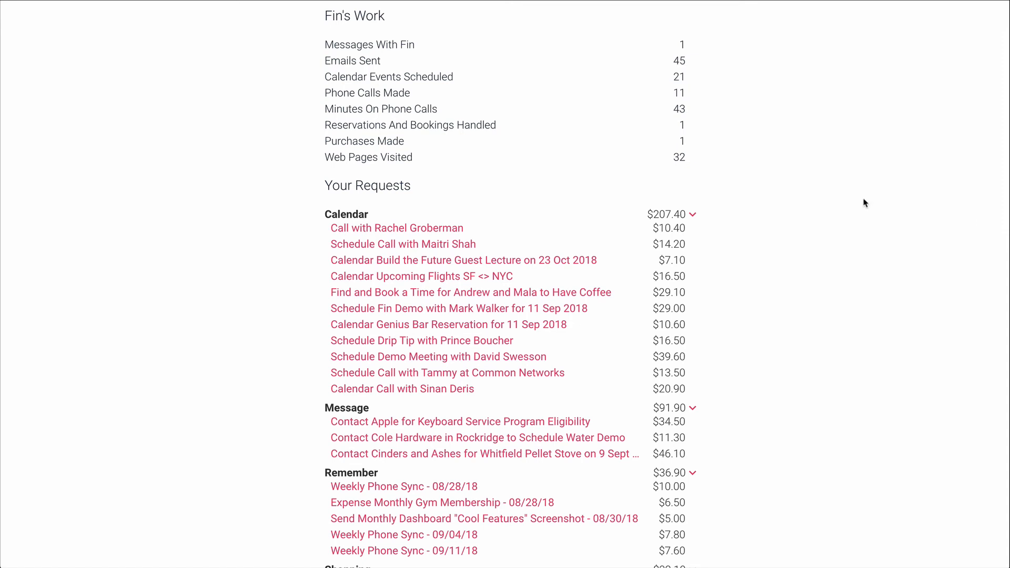
mouse_move(228, 213)
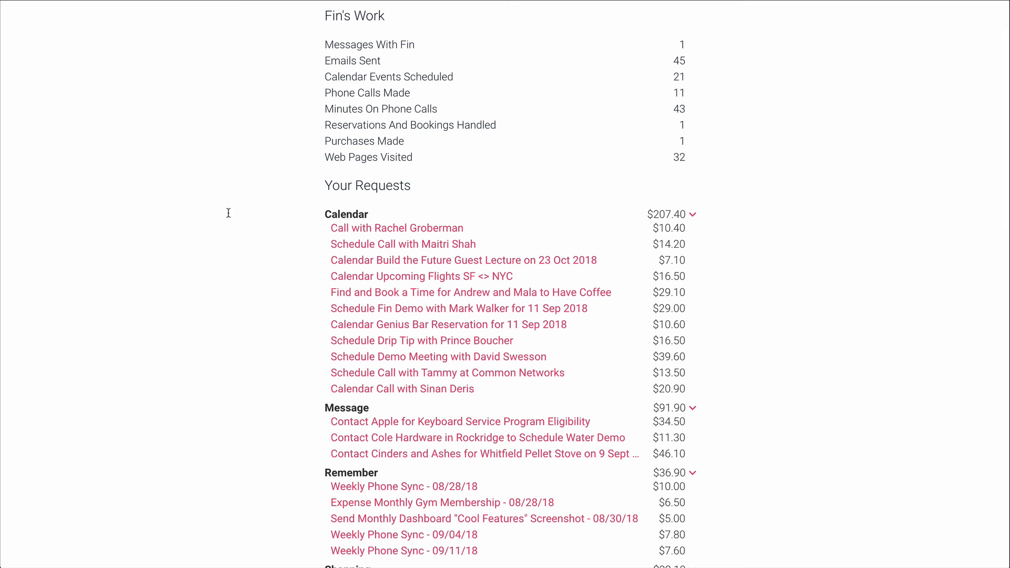
mouse_move(881, 308)
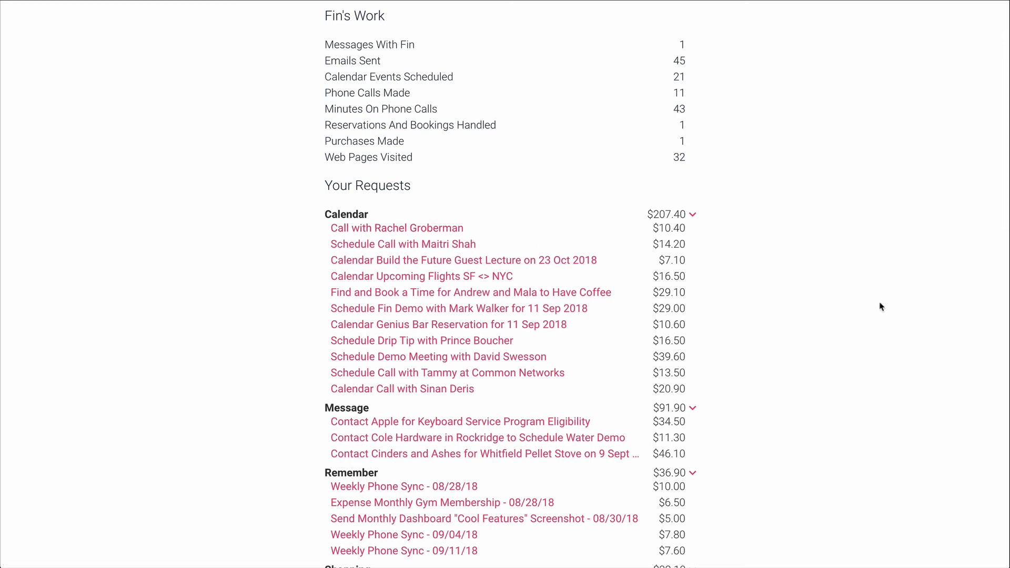
mouse_move(908, 292)
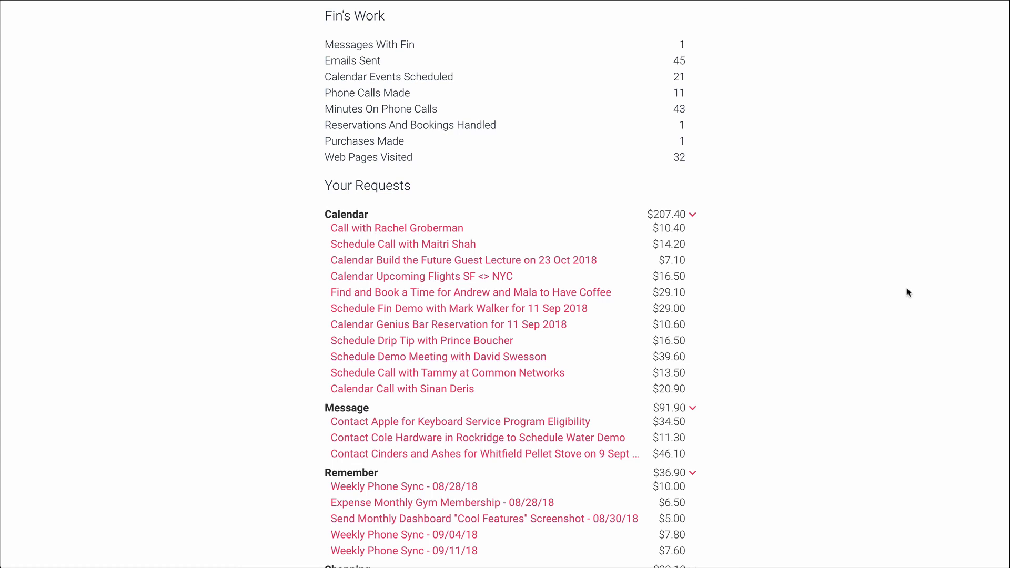
mouse_move(919, 283)
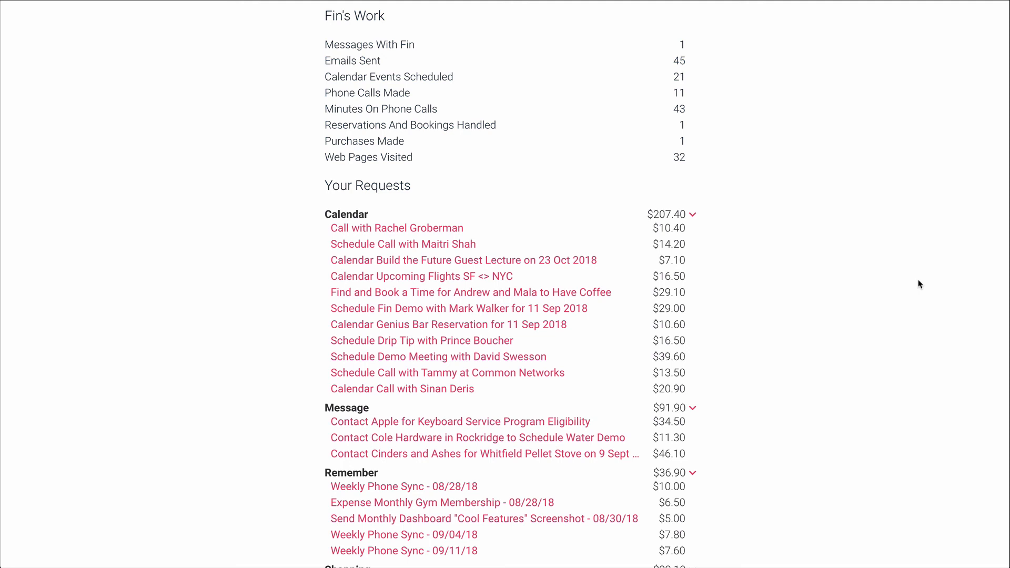
mouse_move(943, 336)
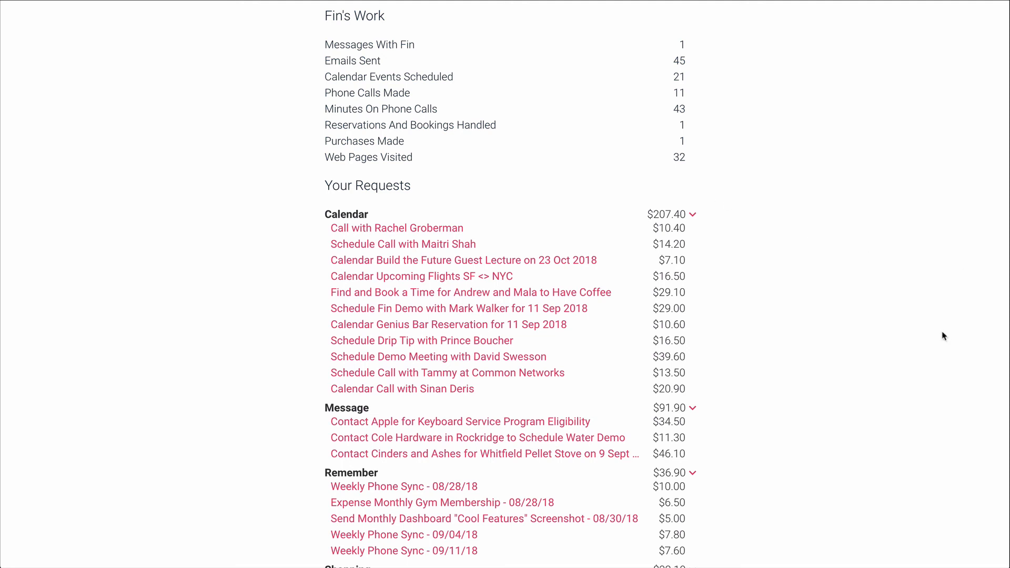
mouse_move(889, 384)
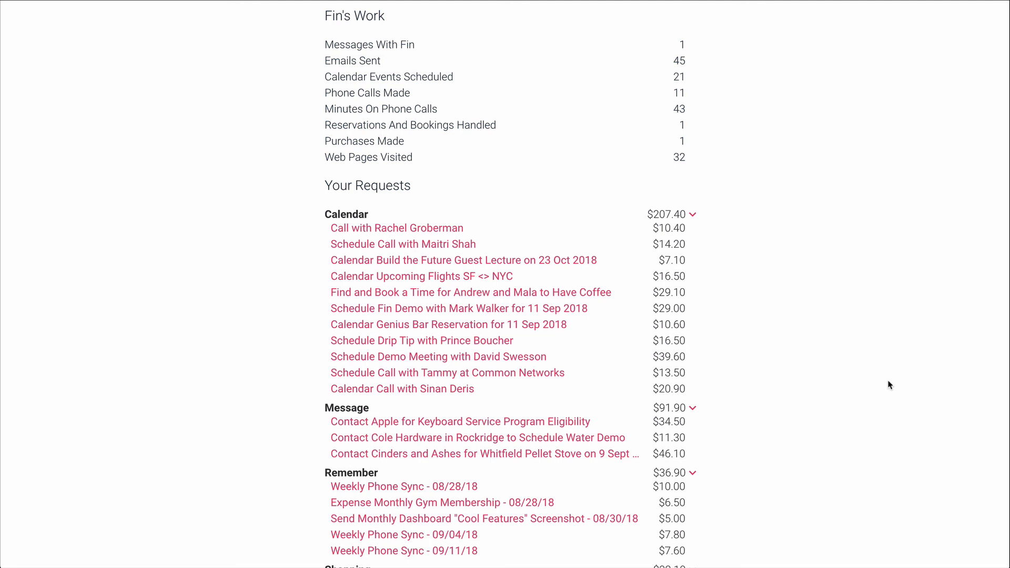
mouse_move(930, 316)
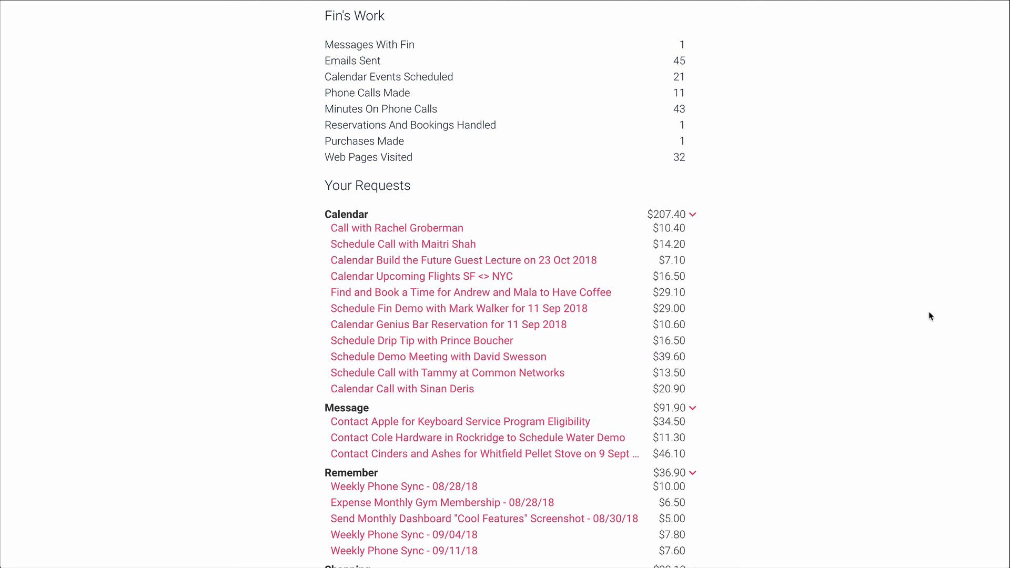